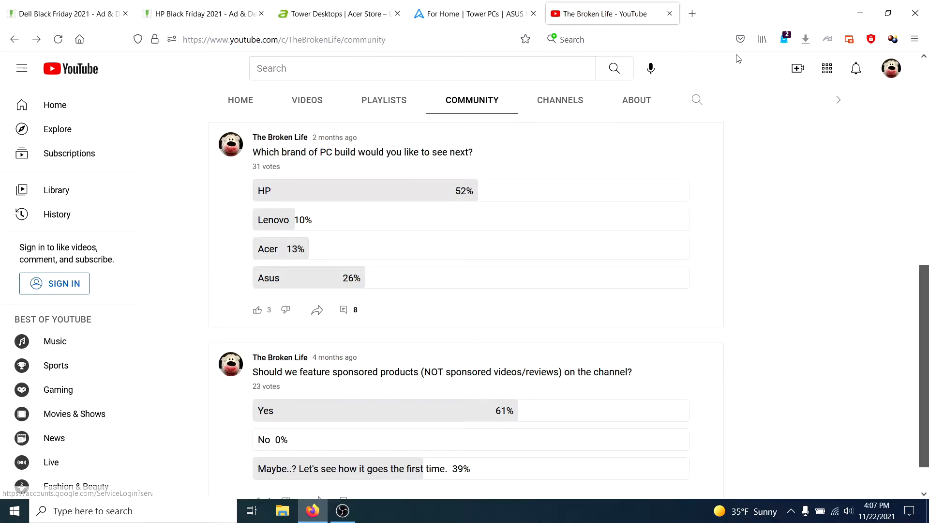
mouse_move(810, 172)
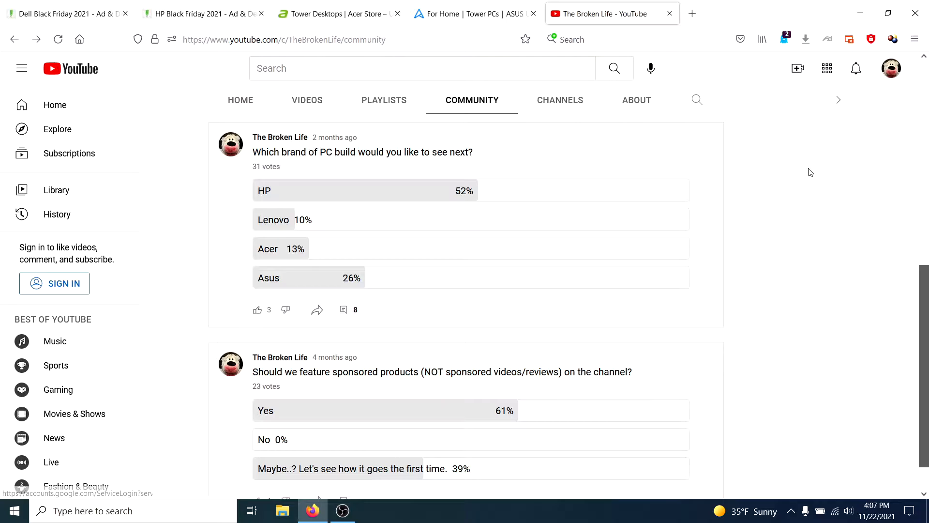
mouse_move(814, 186)
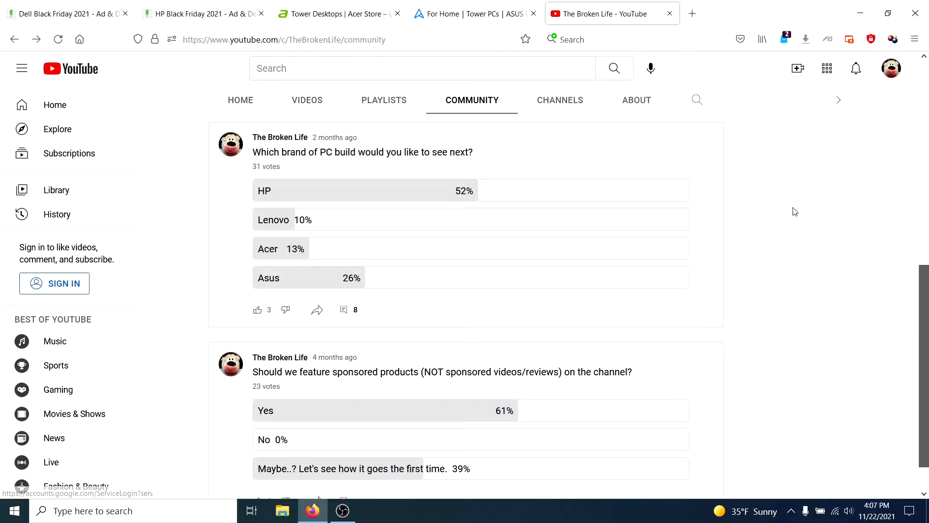
mouse_move(749, 228)
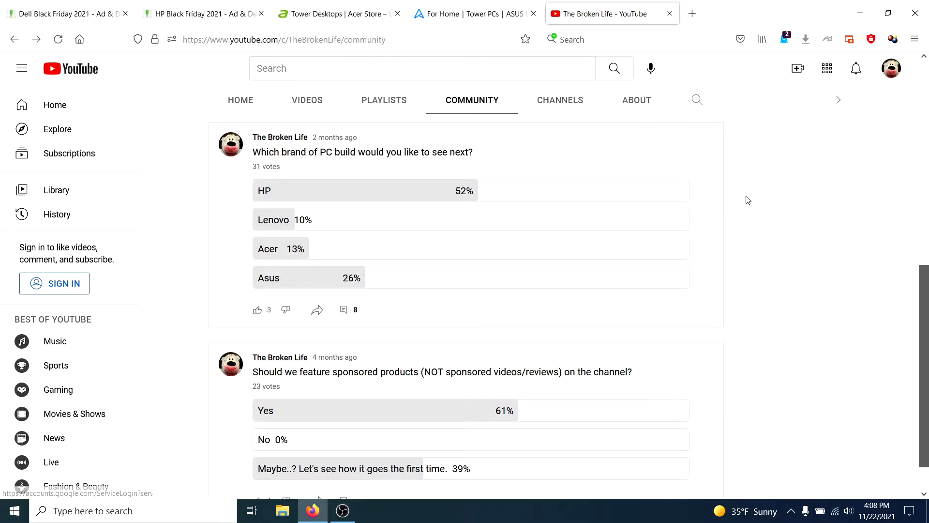
mouse_move(739, 194)
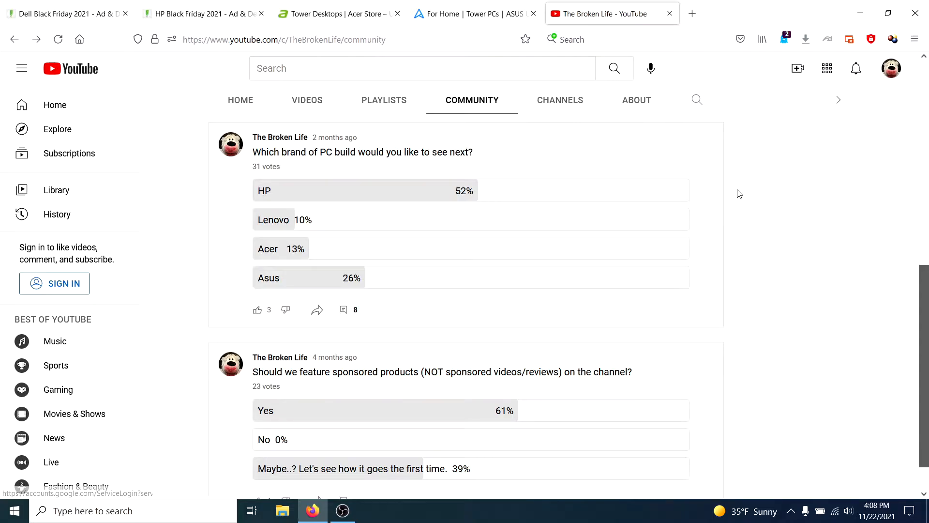
mouse_move(761, 210)
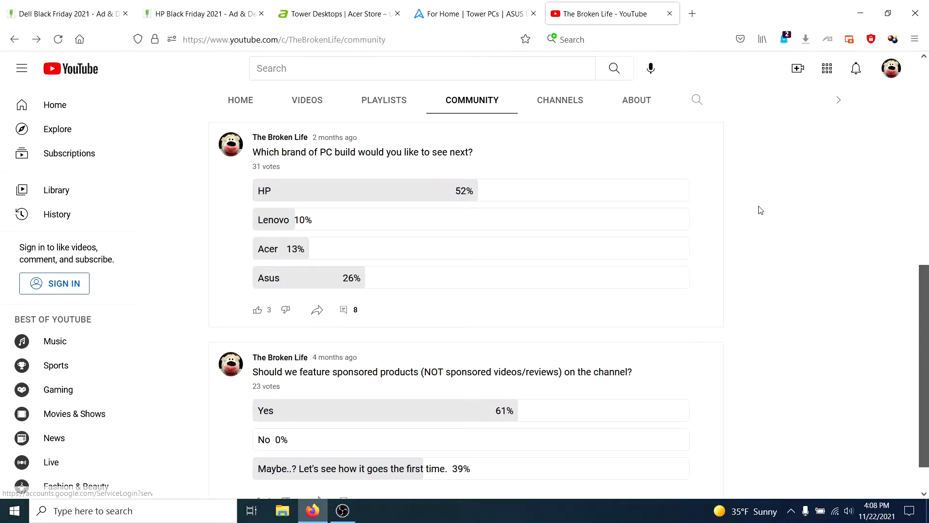
mouse_move(770, 215)
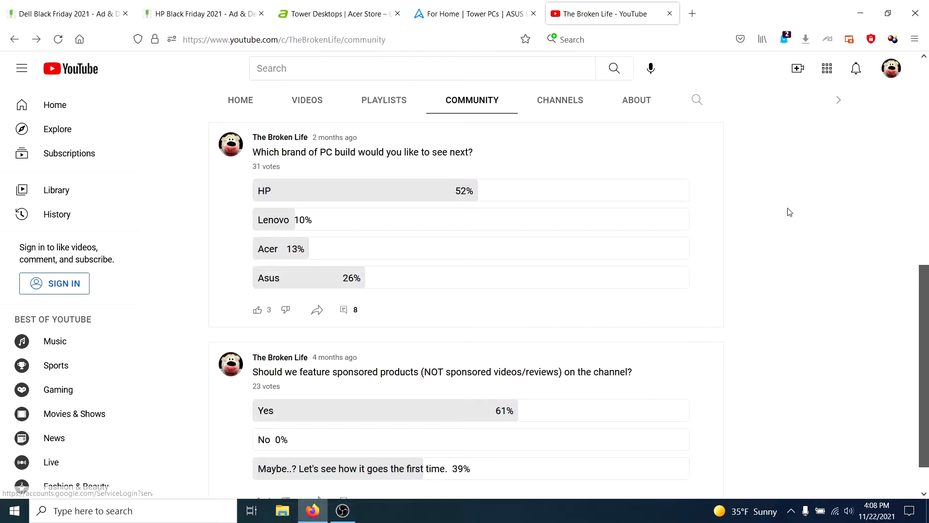
mouse_move(790, 216)
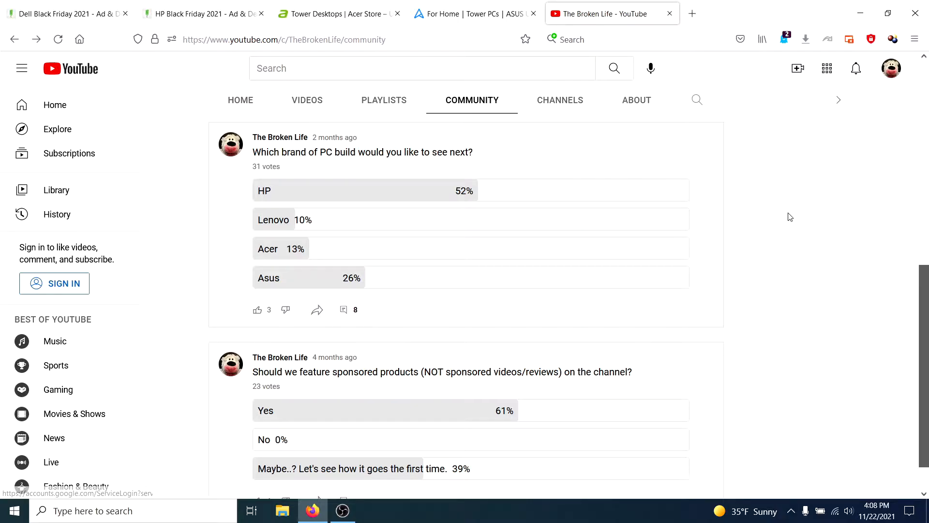
mouse_move(473, 217)
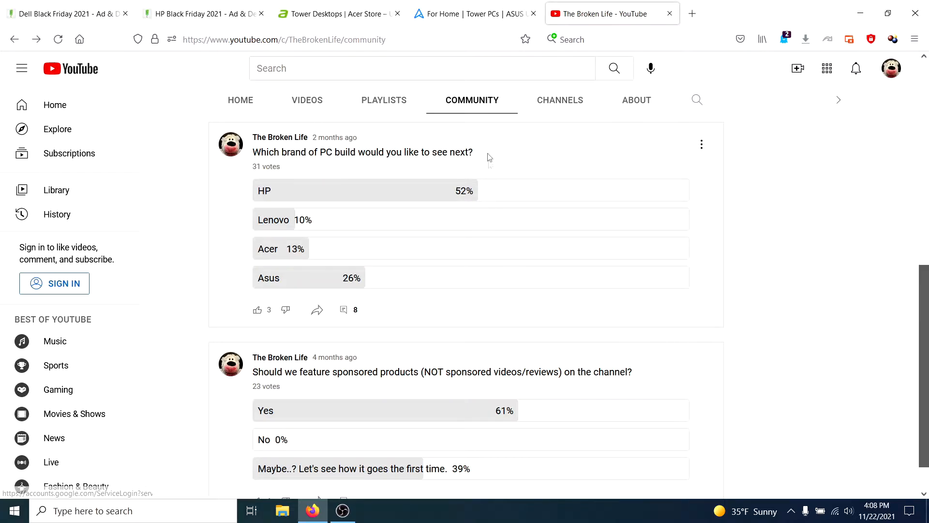
mouse_move(501, 165)
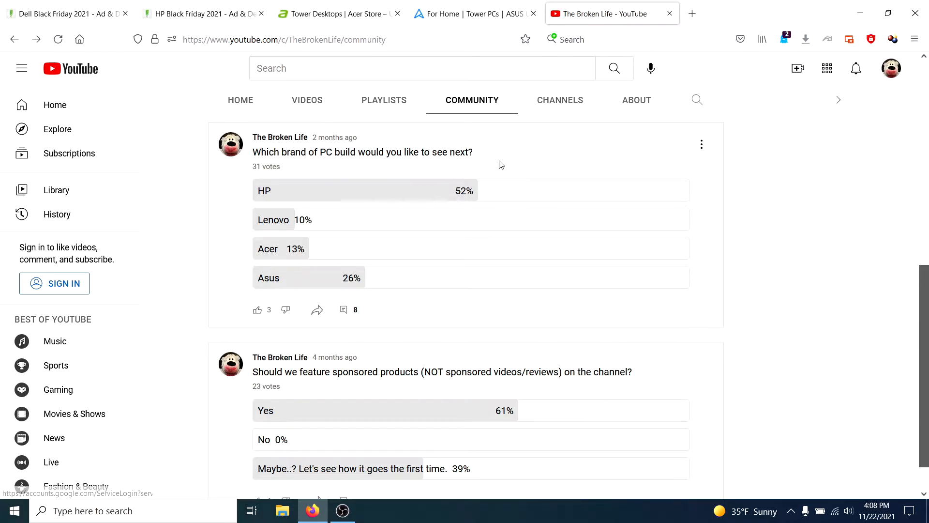
mouse_move(514, 173)
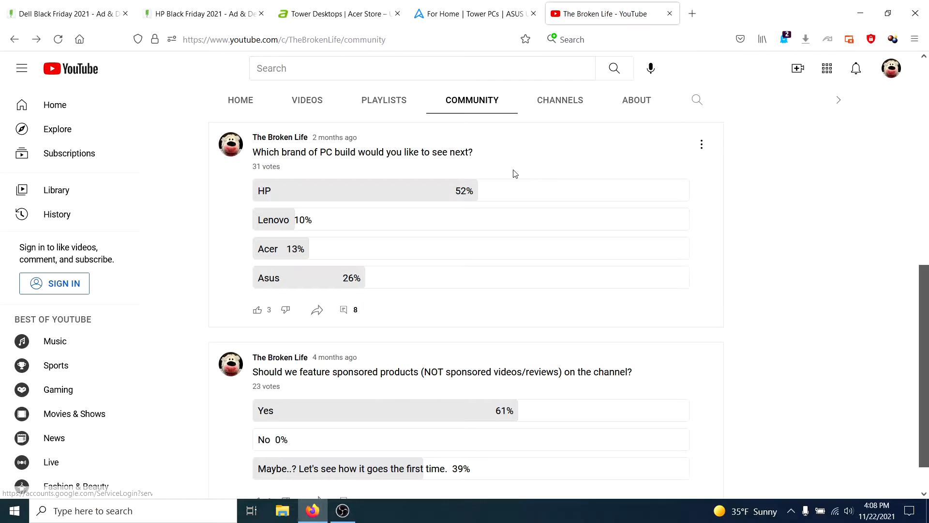
mouse_move(528, 160)
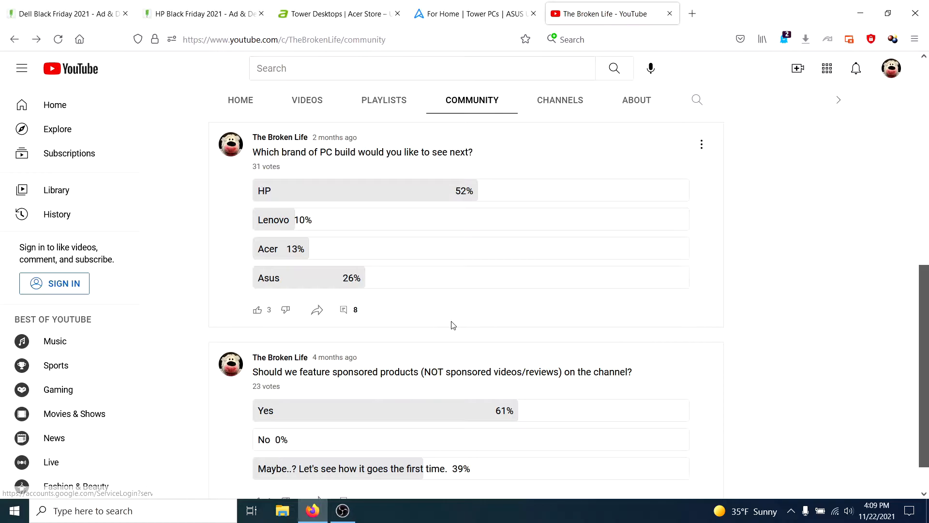
mouse_move(582, 264)
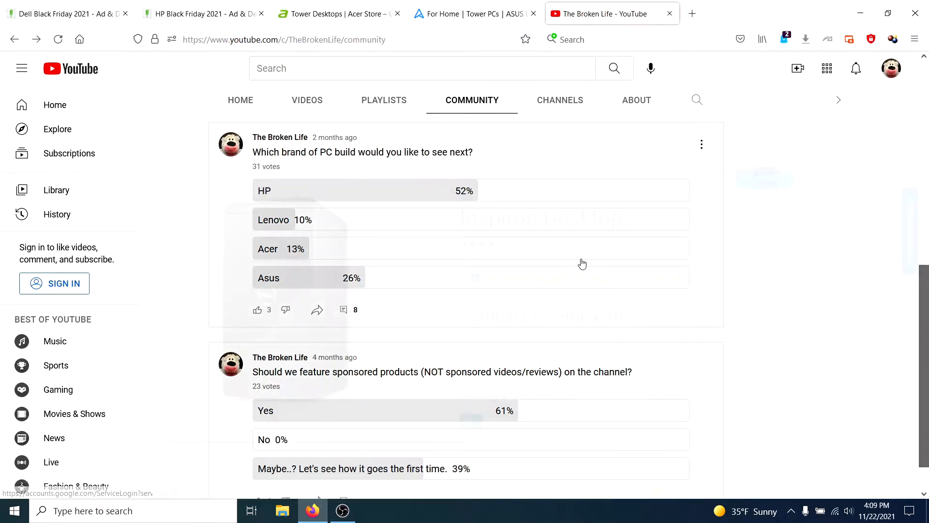
Step: Bring the Dell Inspiron Desktop deal at $329.99 into view with its i3-10105 tech specs
left_click(64, 12)
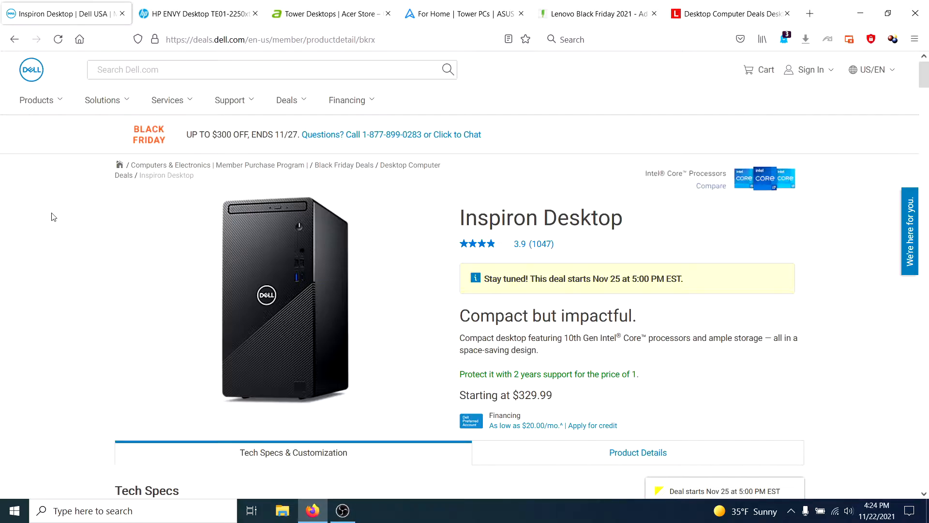
mouse_move(62, 221)
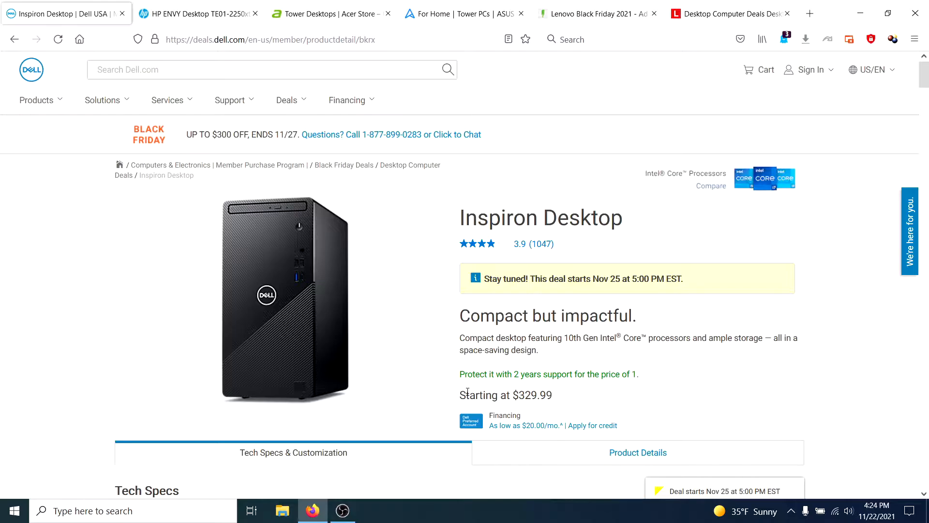
mouse_move(865, 362)
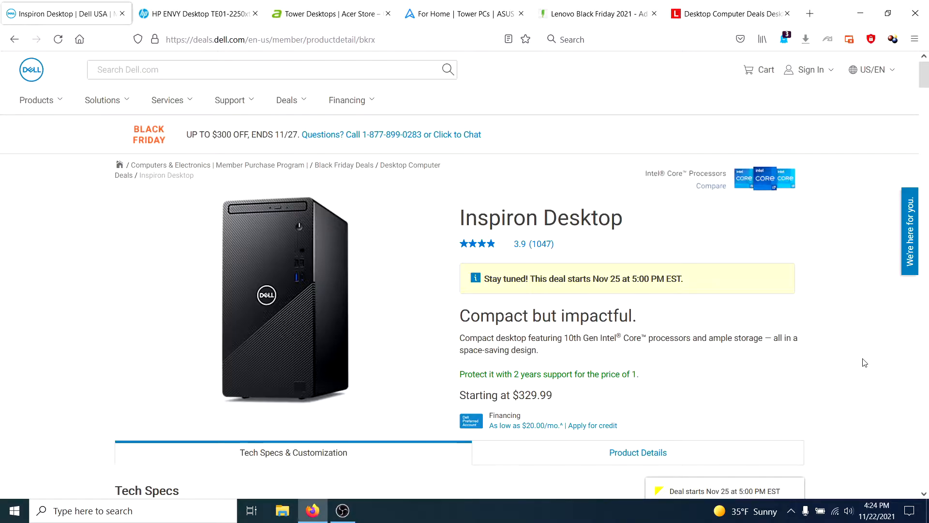
mouse_move(852, 293)
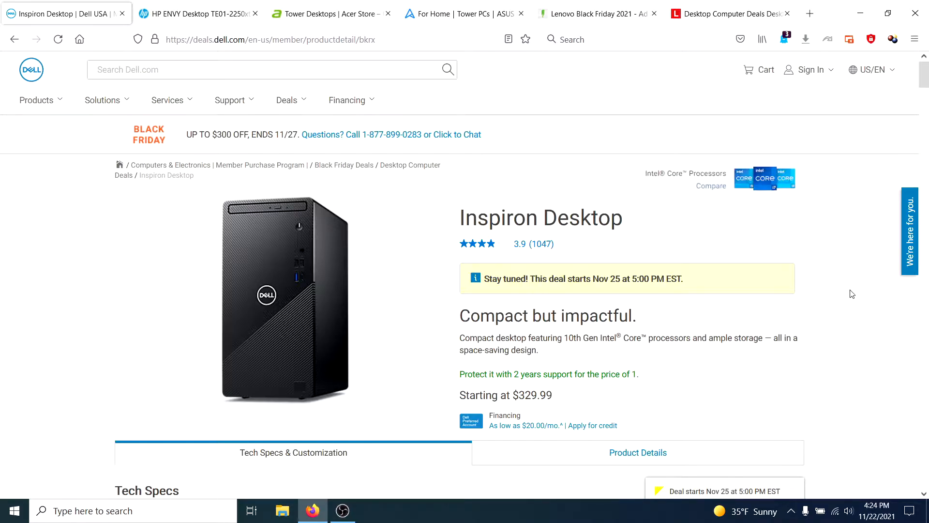
scroll("down", 3)
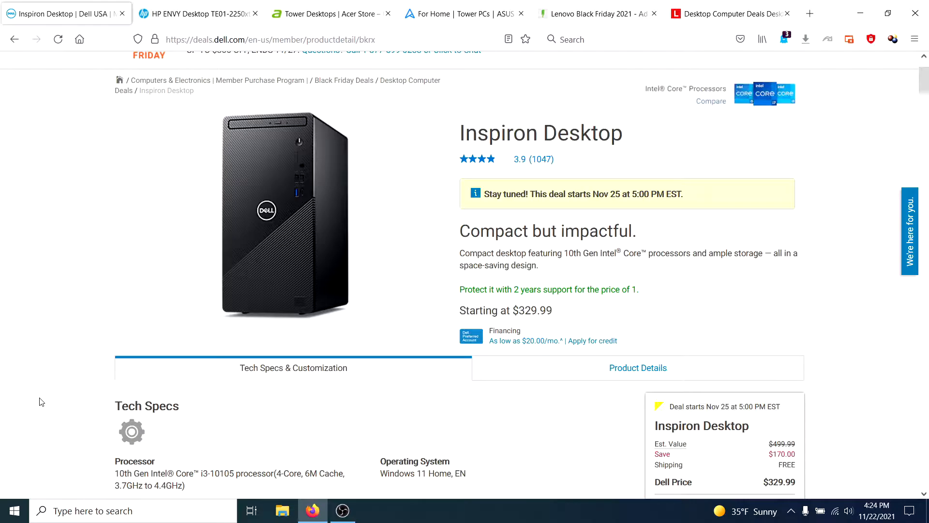
scroll("down", 3)
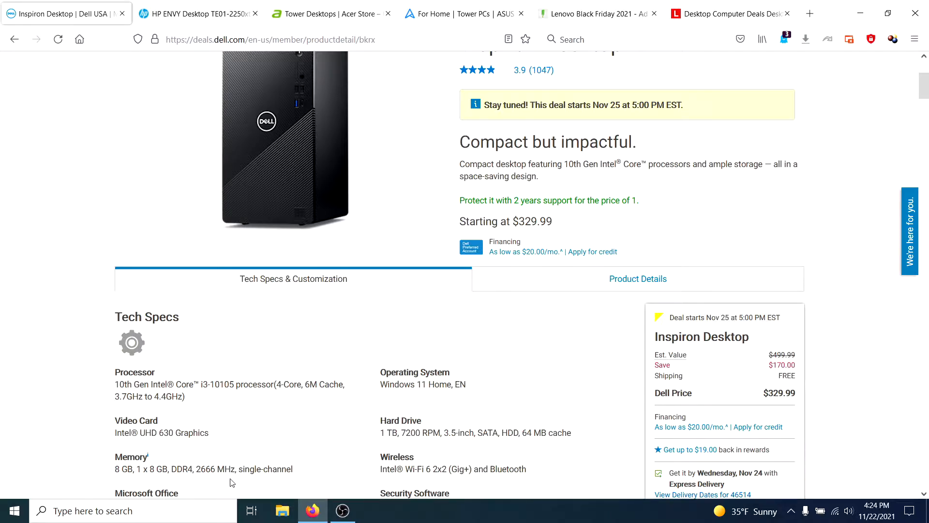
mouse_move(97, 460)
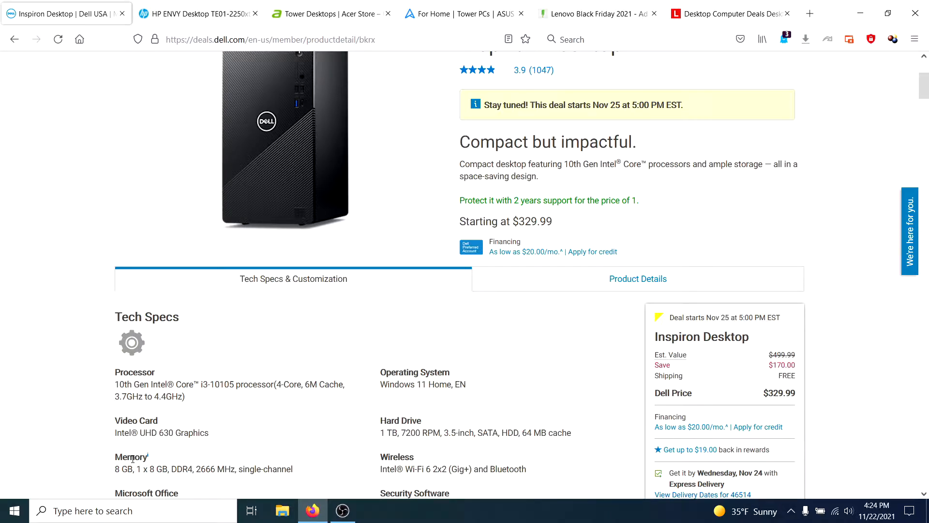
mouse_move(68, 383)
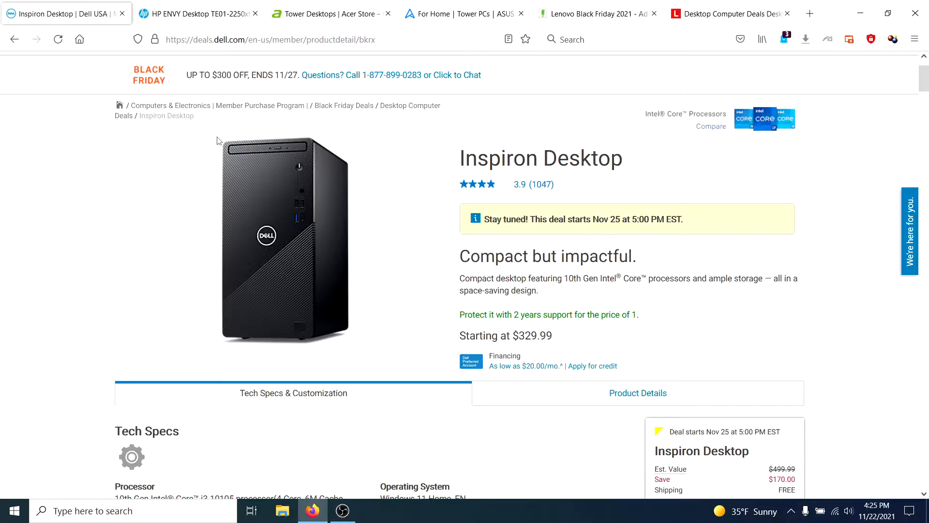
mouse_move(153, 145)
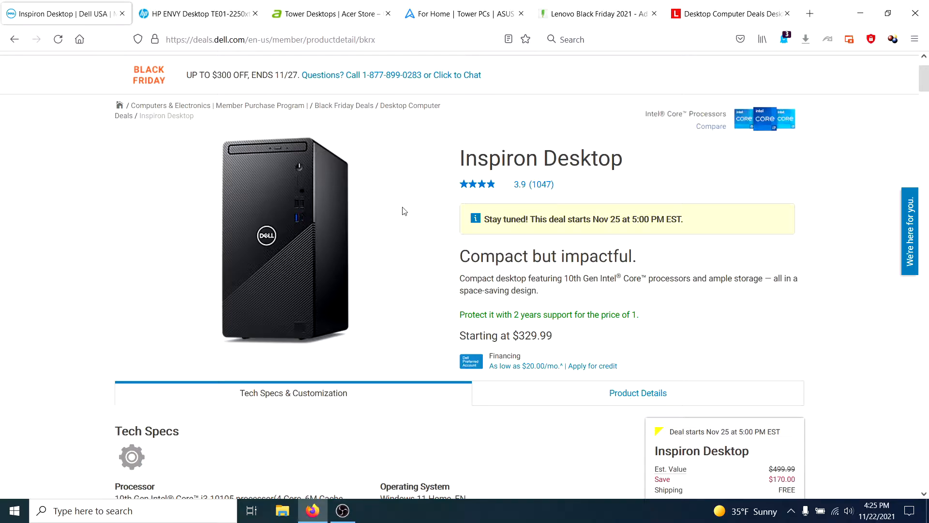
mouse_move(412, 318)
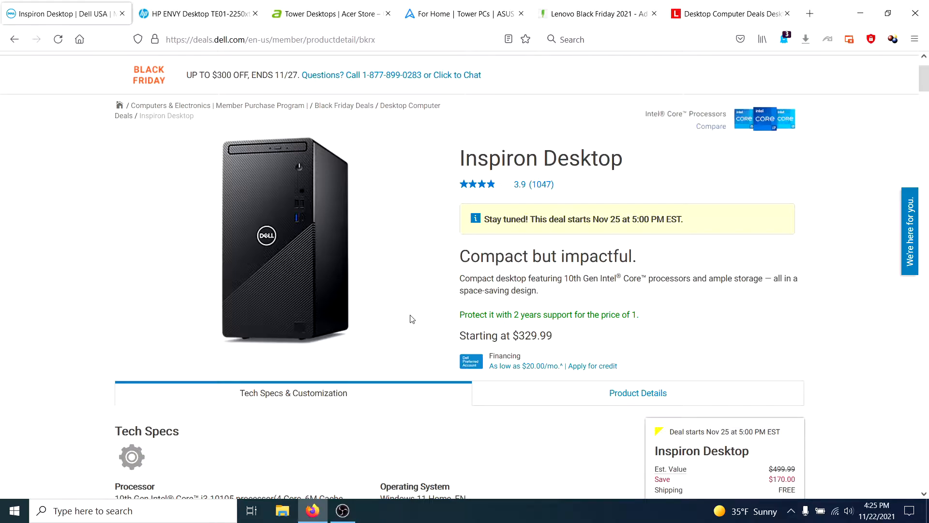
mouse_move(379, 294)
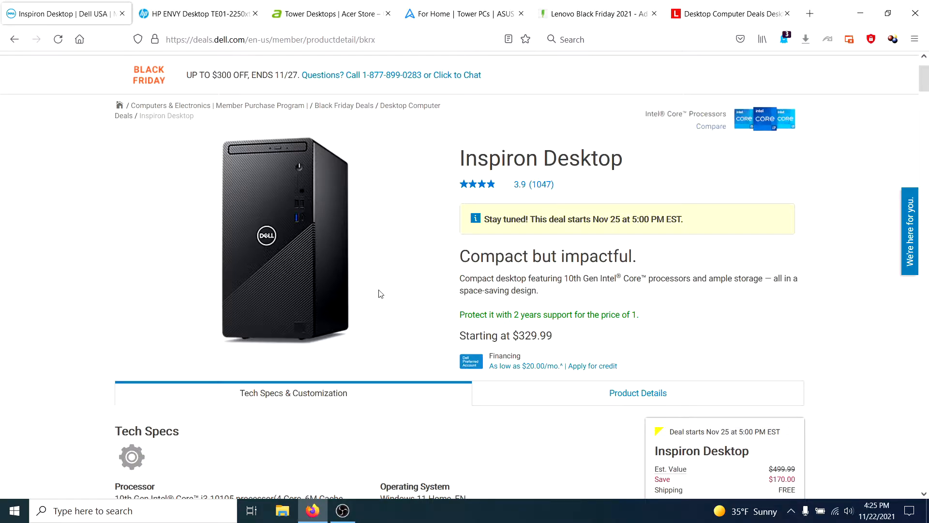
mouse_move(373, 268)
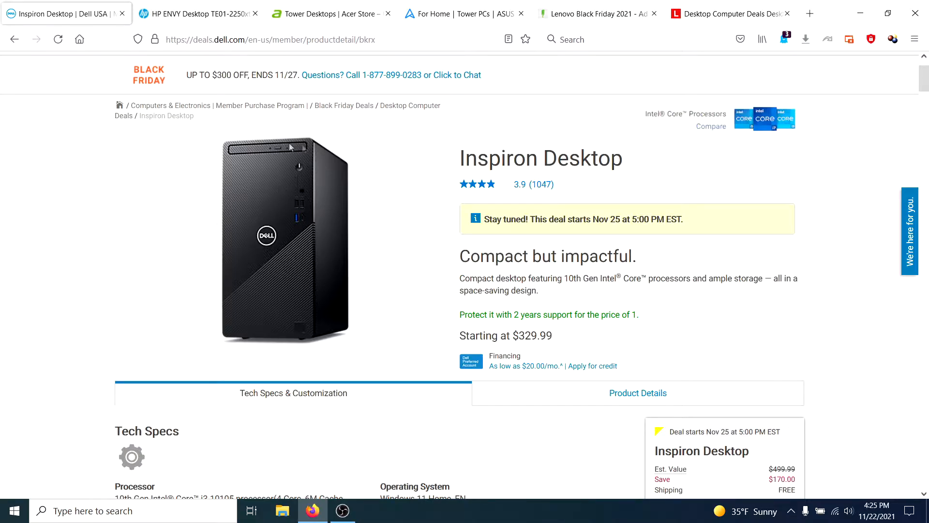
mouse_move(76, 192)
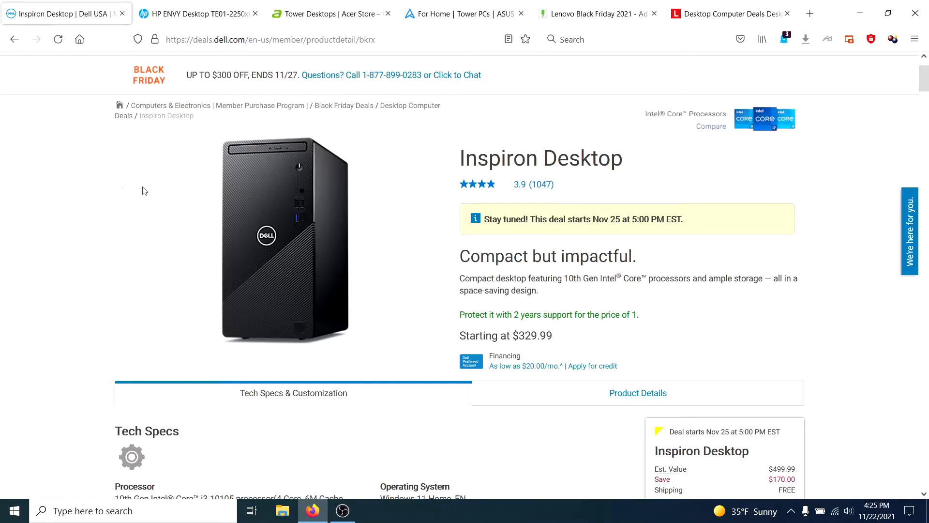
mouse_move(204, 155)
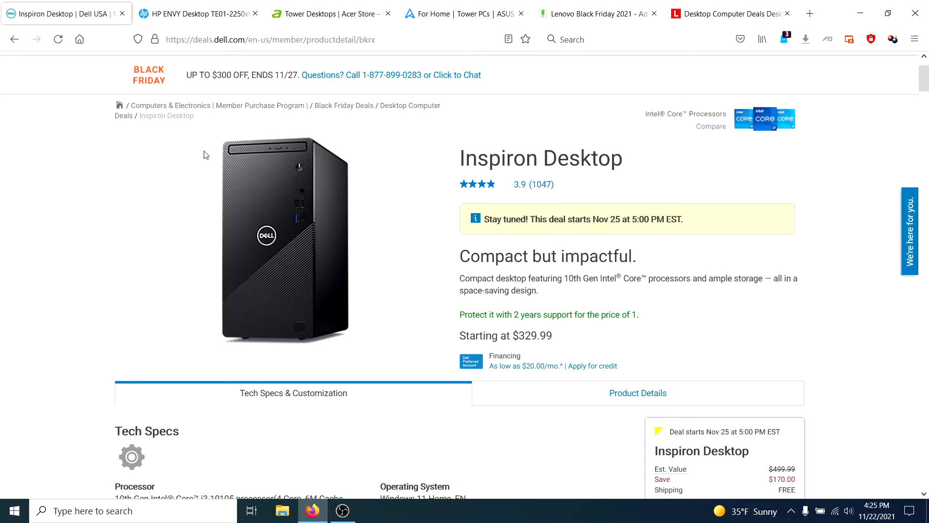
mouse_move(101, 224)
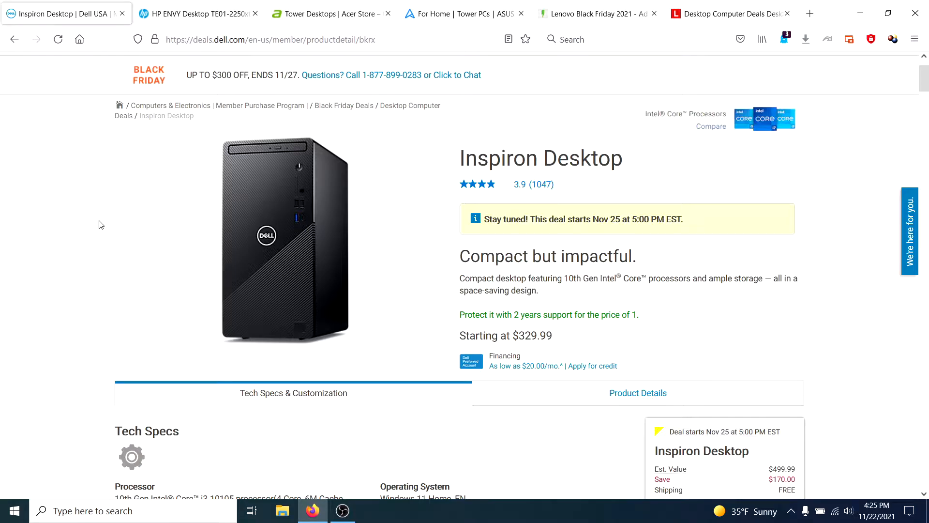
mouse_move(137, 224)
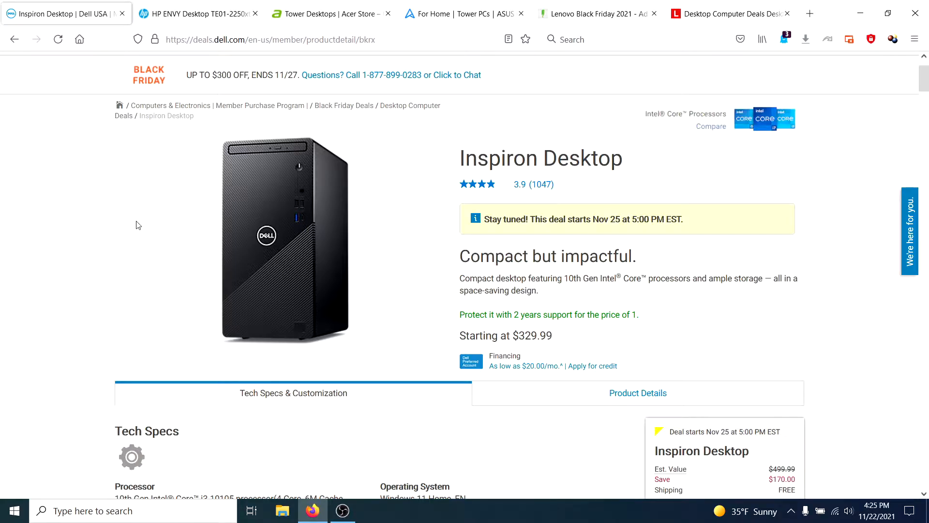
mouse_move(406, 282)
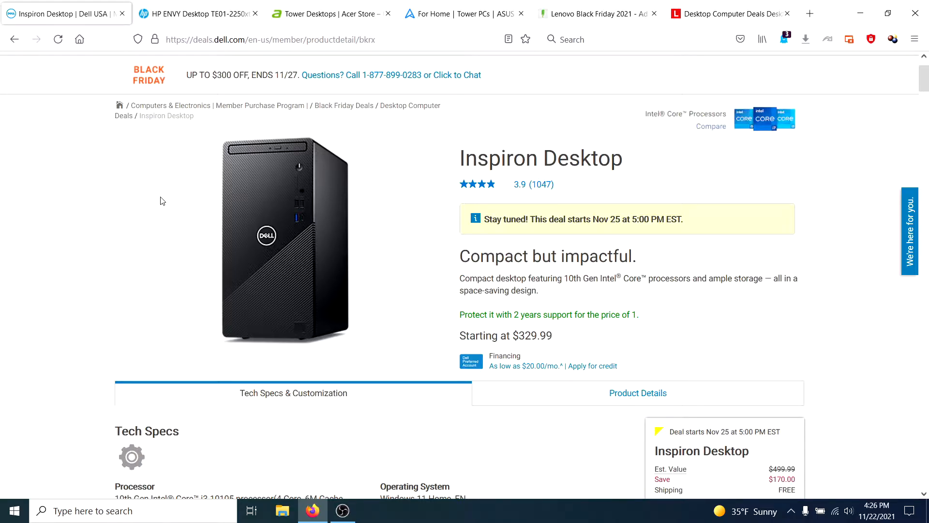
mouse_move(150, 235)
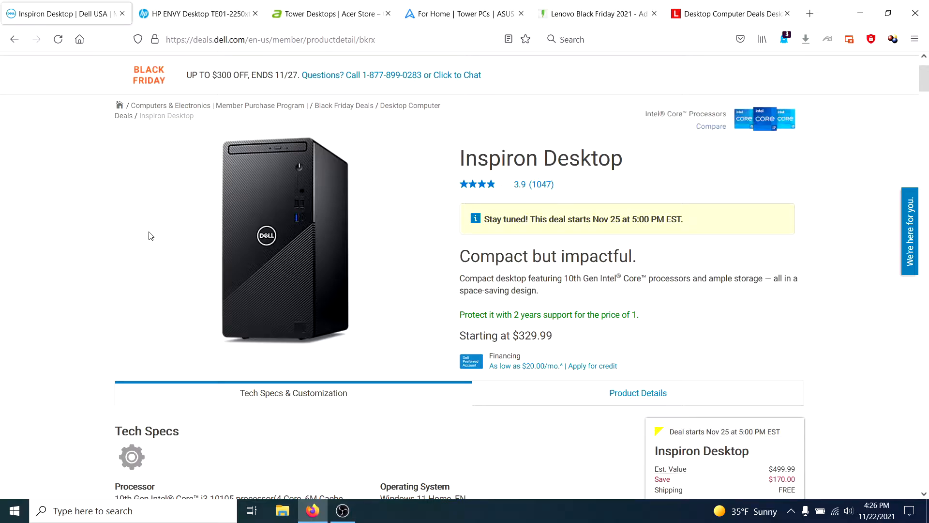
mouse_move(147, 237)
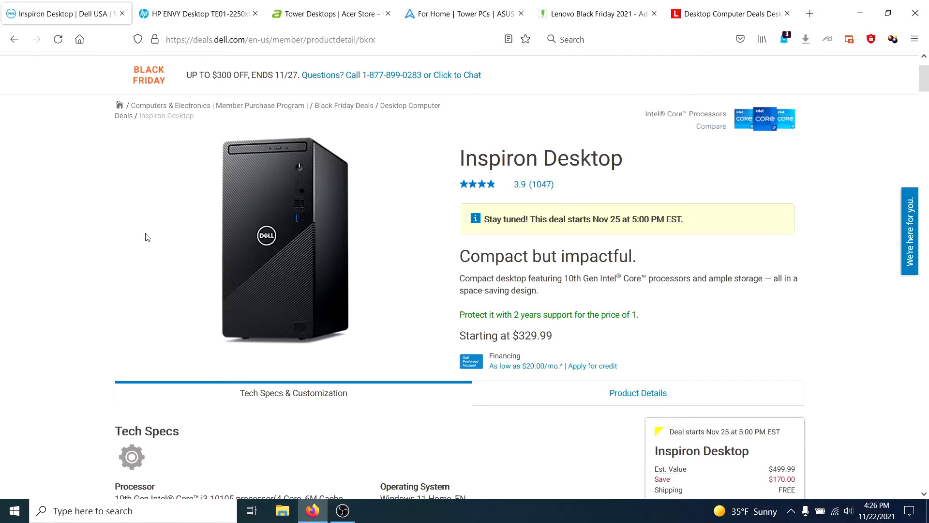
mouse_move(426, 309)
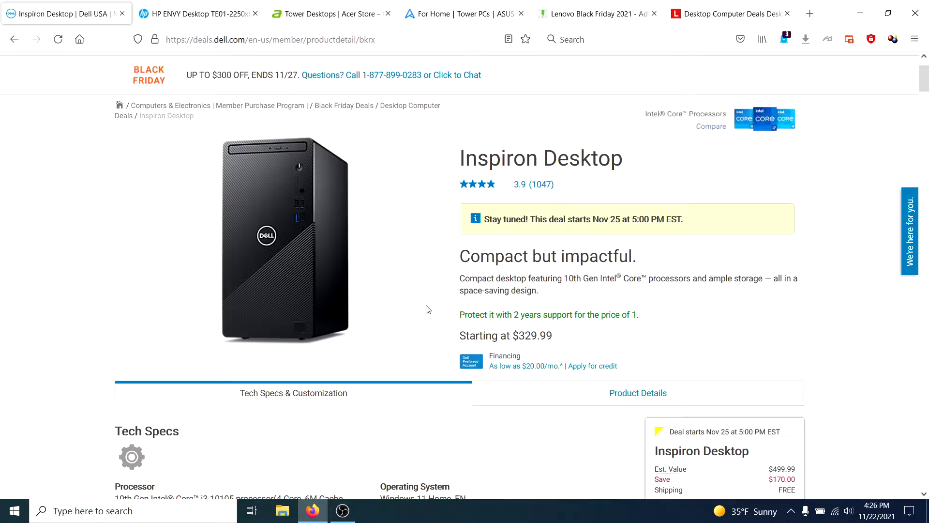
mouse_move(412, 284)
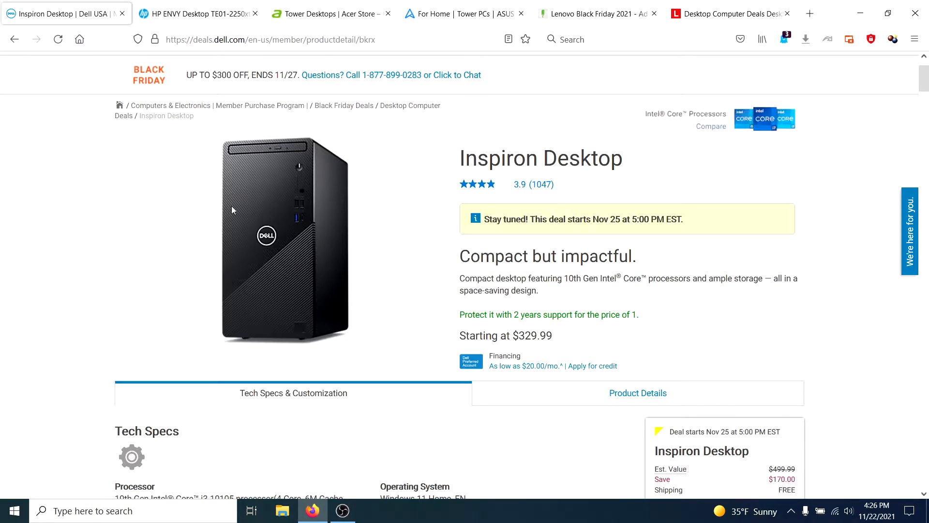
mouse_move(769, 149)
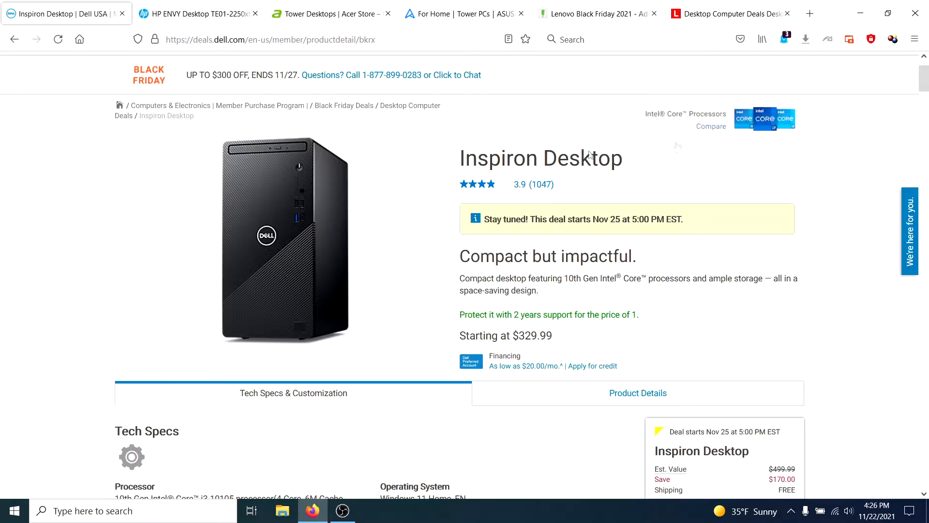
mouse_move(136, 80)
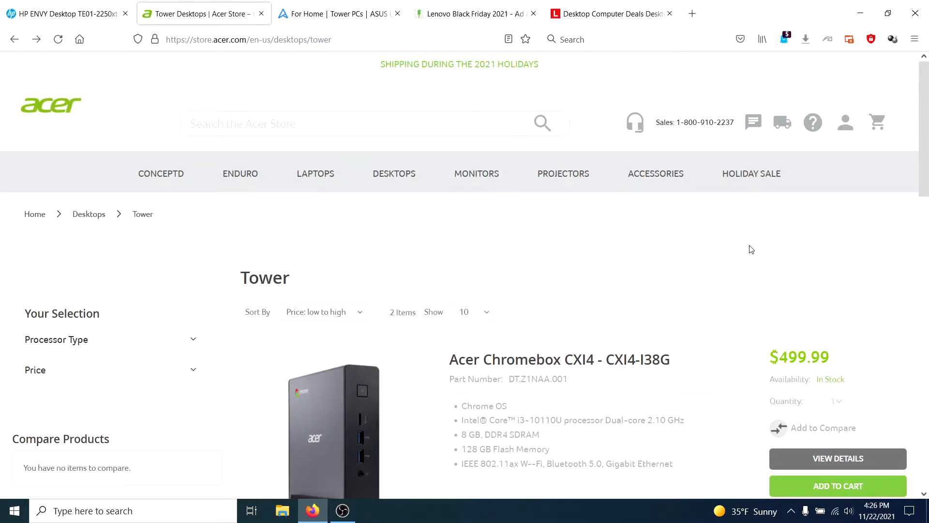
mouse_move(765, 290)
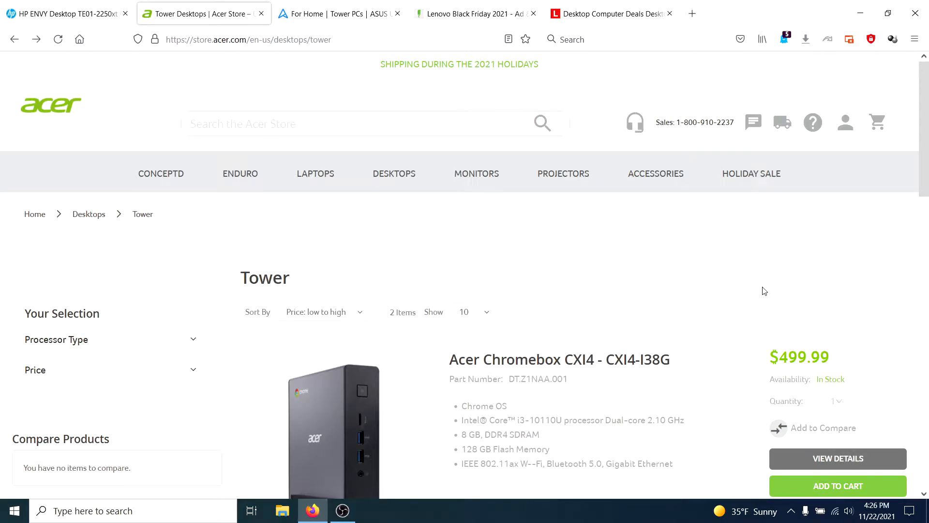
scroll("down", 3)
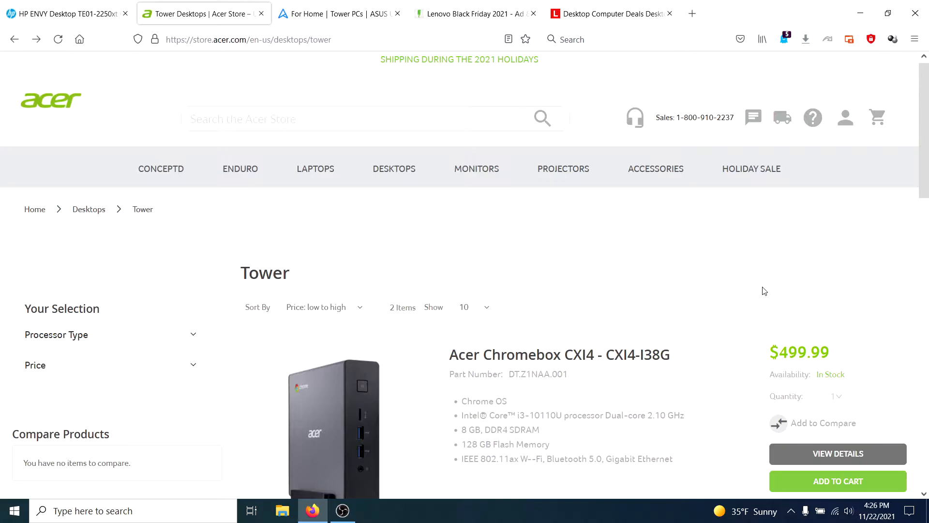
mouse_move(597, 246)
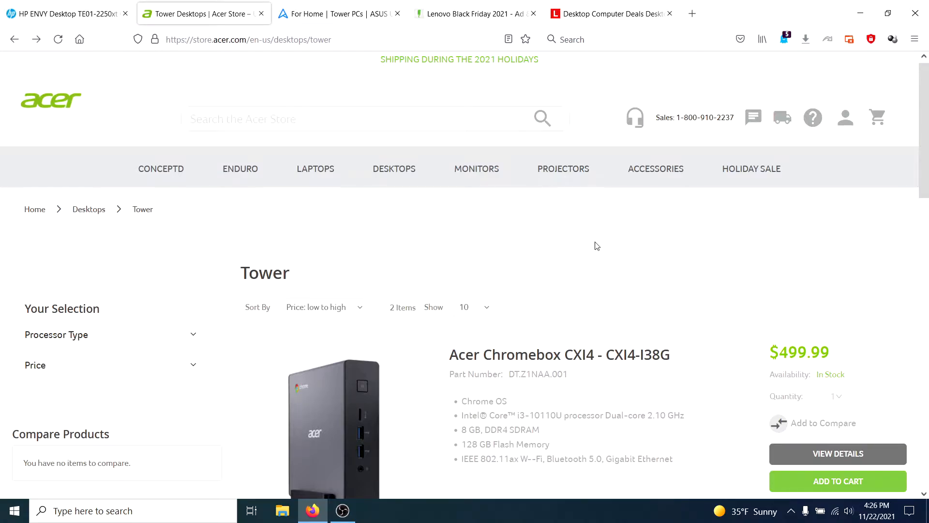
mouse_move(550, 245)
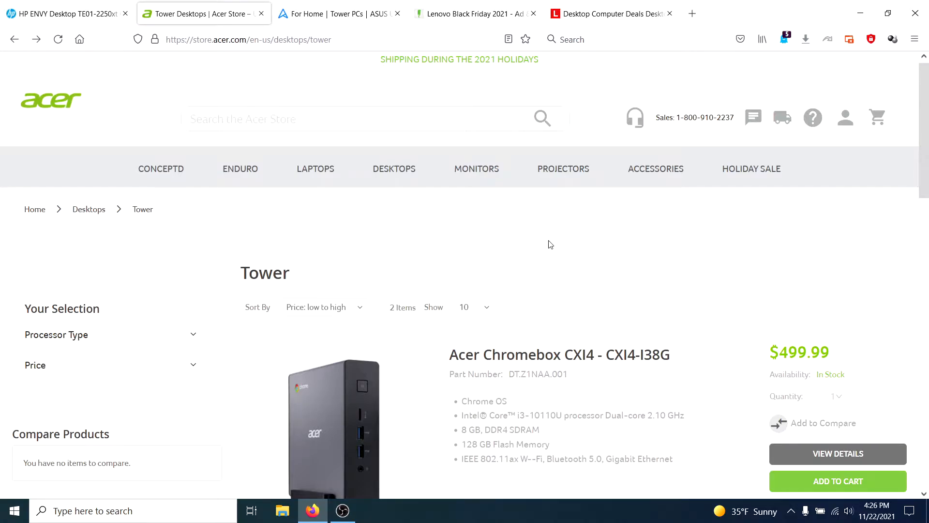
mouse_move(545, 275)
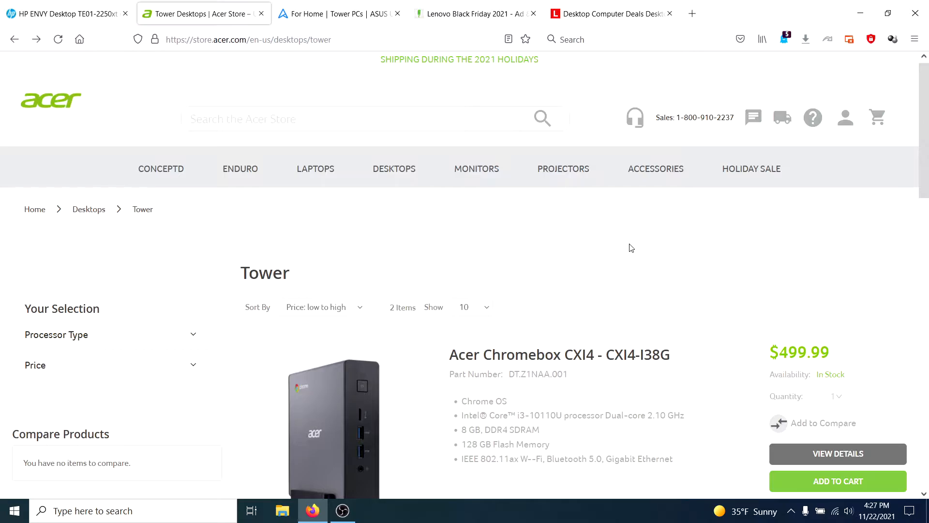
mouse_move(441, 227)
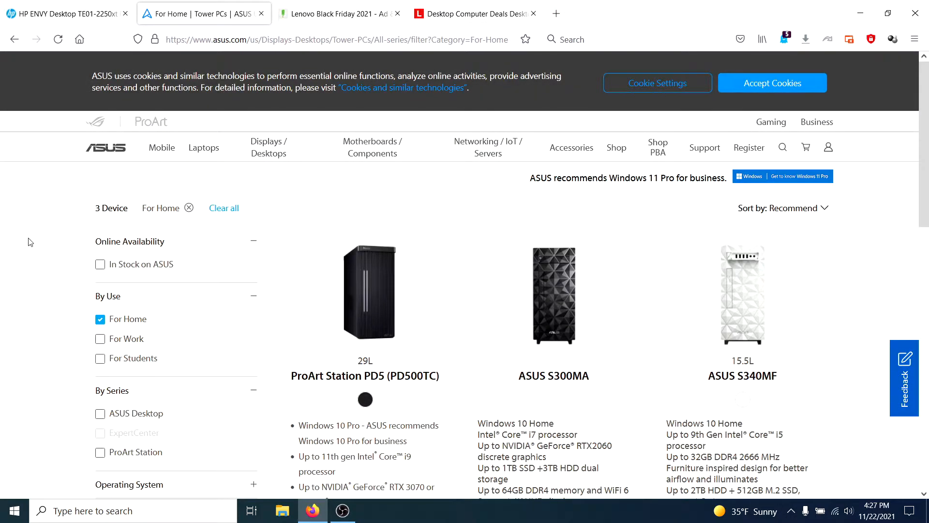
Step: Scroll the ASUS For Home tower PCs list down to the S300MA entry
scroll("down", 3)
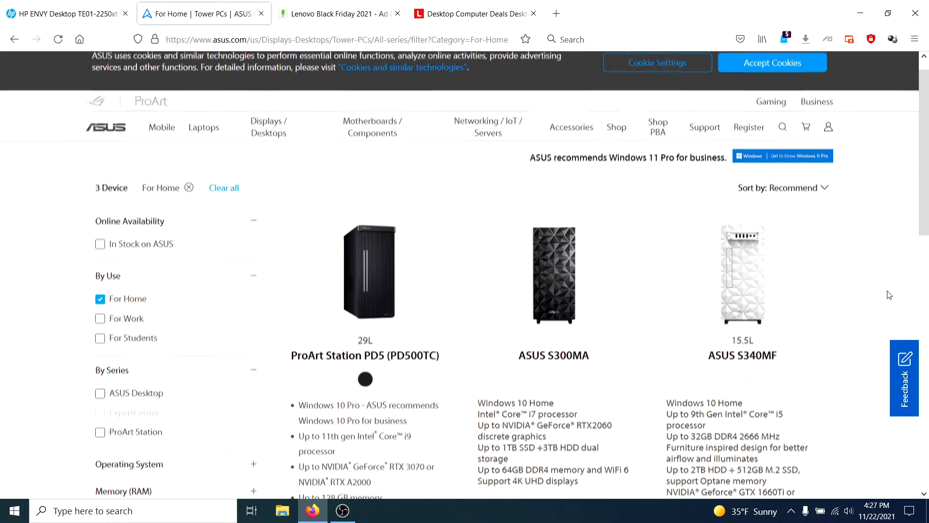
scroll("down", 3)
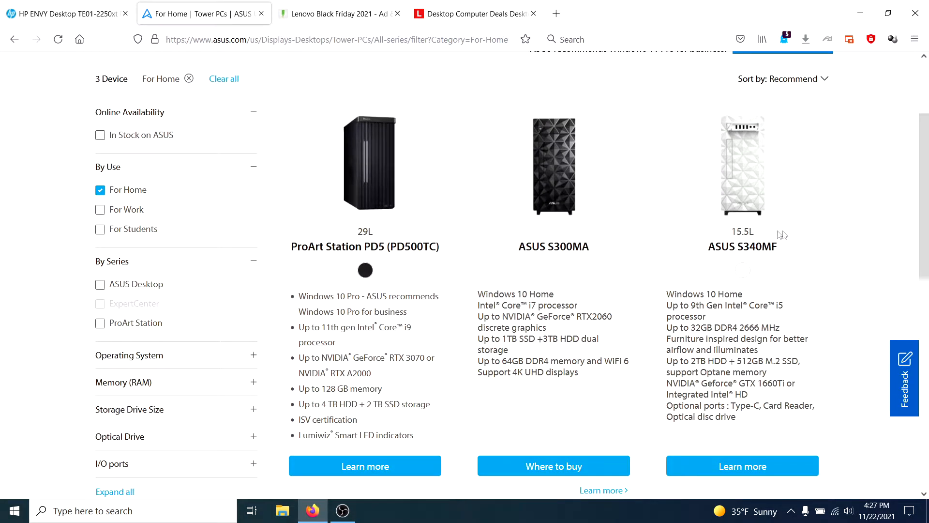
mouse_move(665, 172)
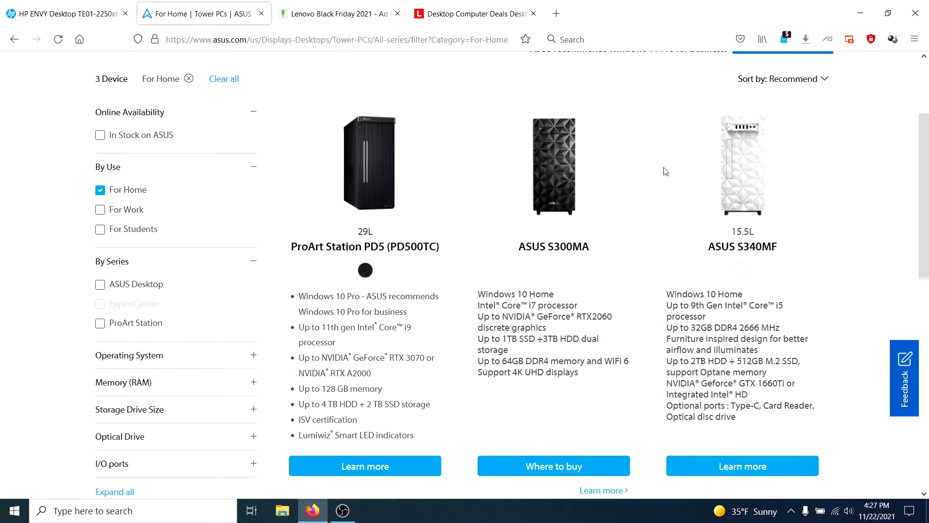
mouse_move(643, 171)
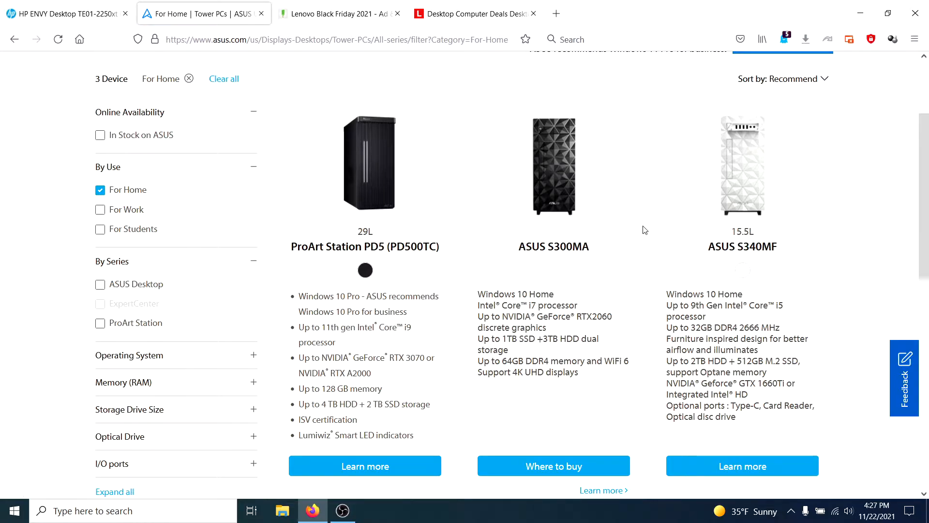
mouse_move(540, 290)
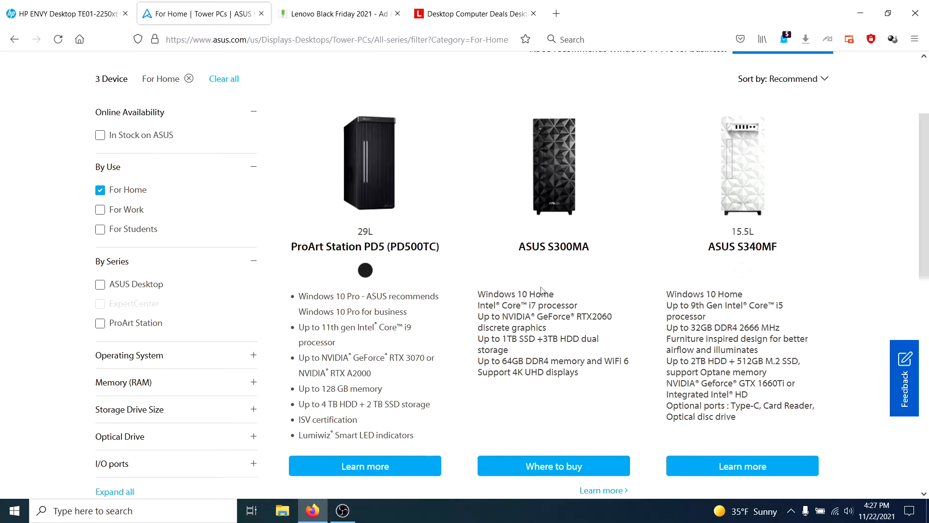
mouse_move(561, 301)
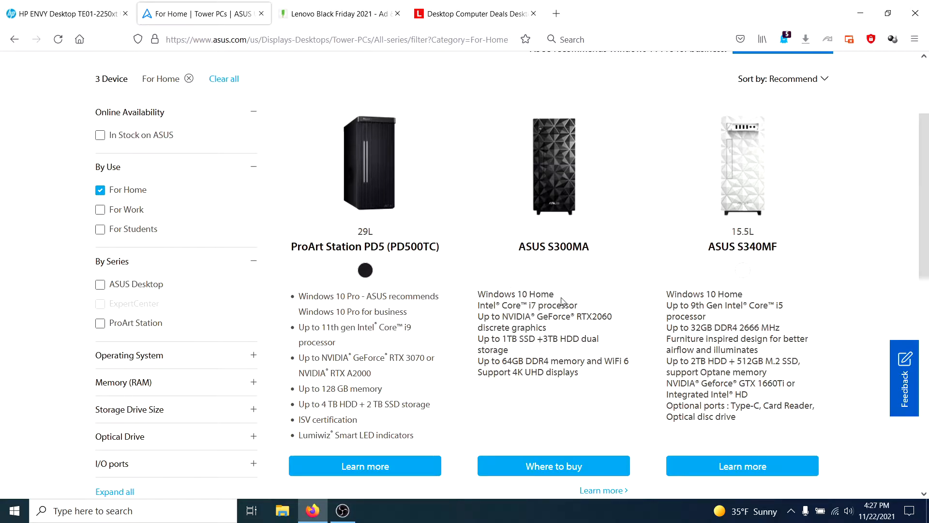
mouse_move(667, 266)
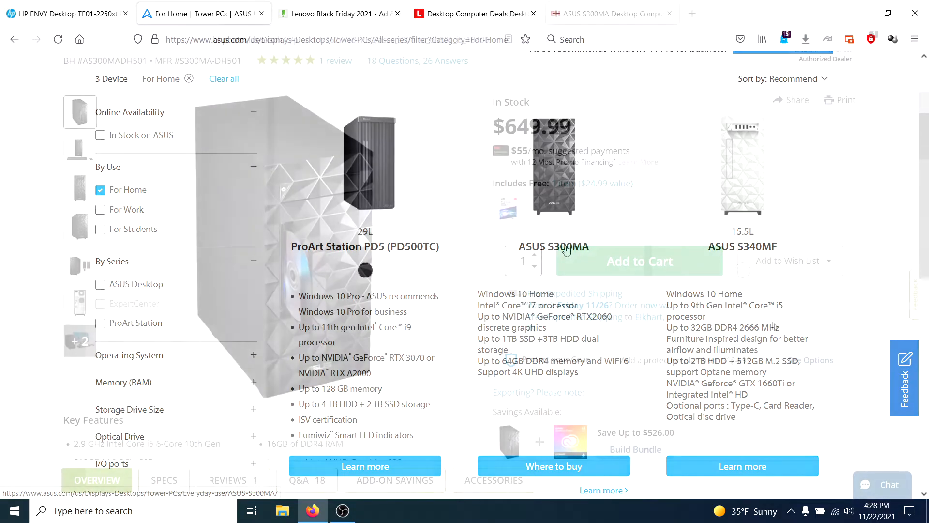
left_click(611, 12)
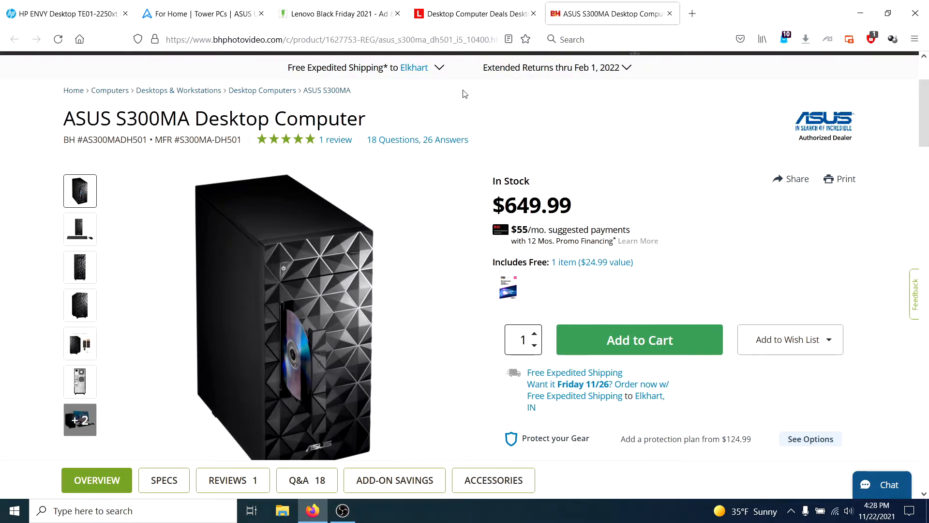
scroll("down", 3)
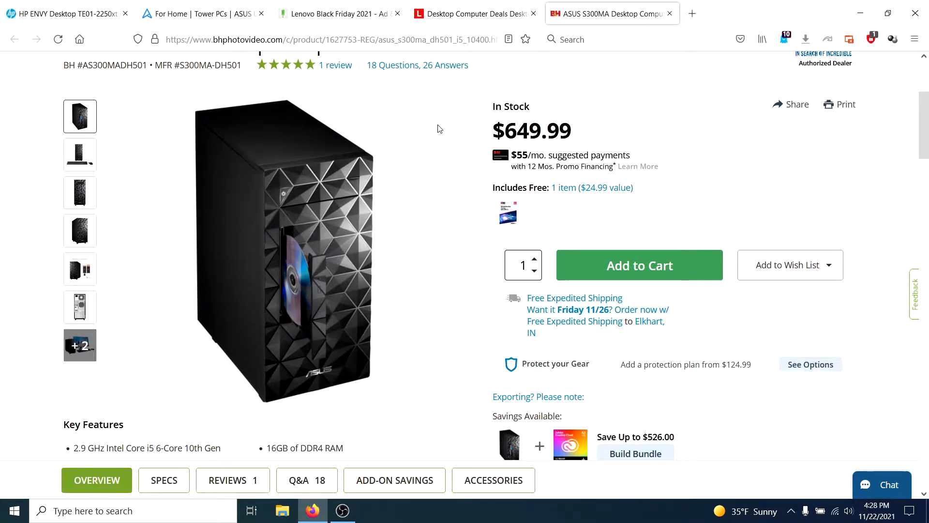
mouse_move(395, 127)
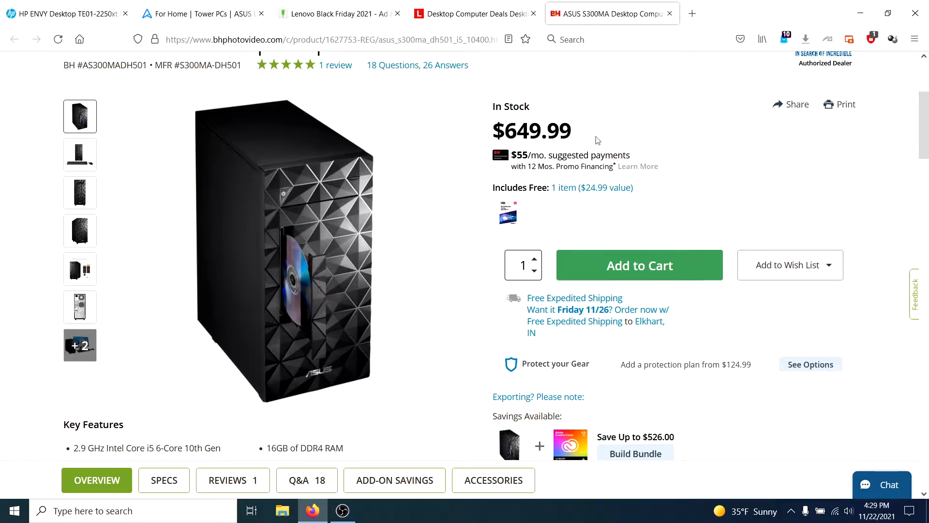
mouse_move(425, 129)
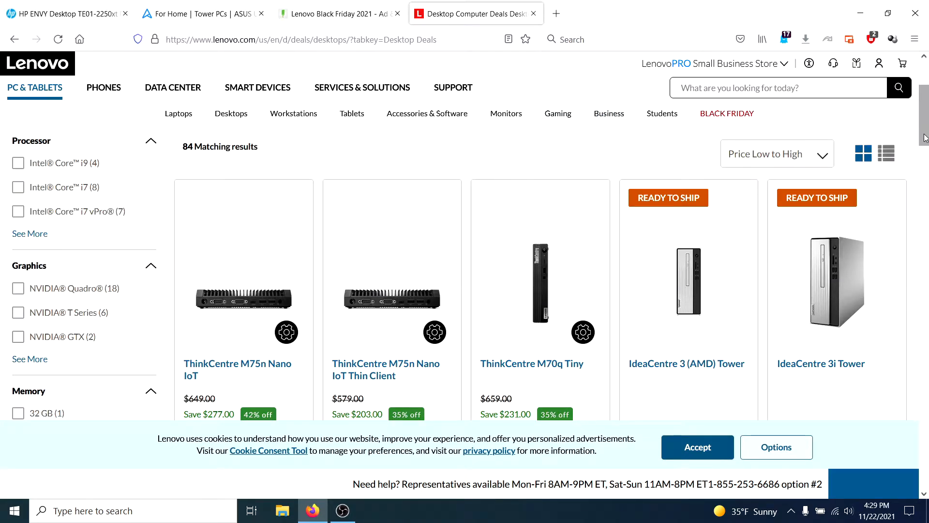
Step: Scroll the Lenovo desktop deals past the $372–$430 models toward the ThinkCentre M70s and M70t
scroll("down", 3)
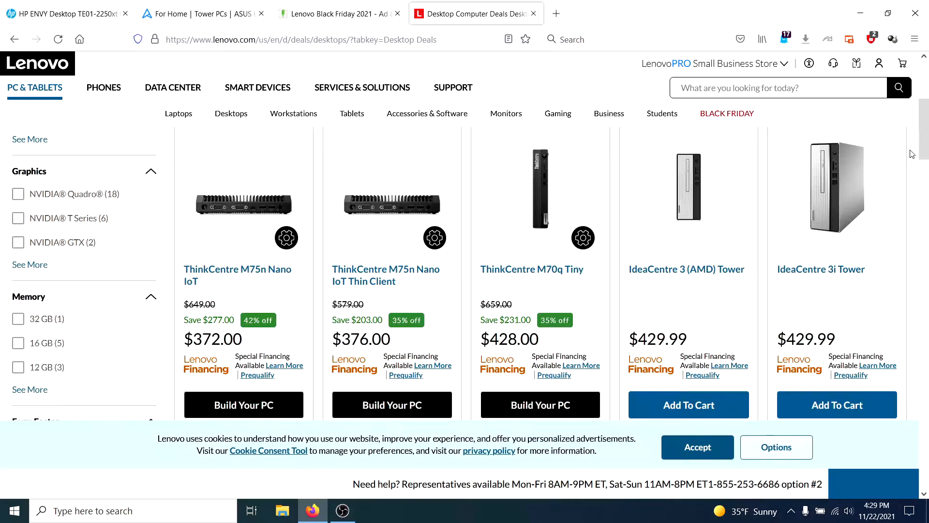
mouse_move(688, 201)
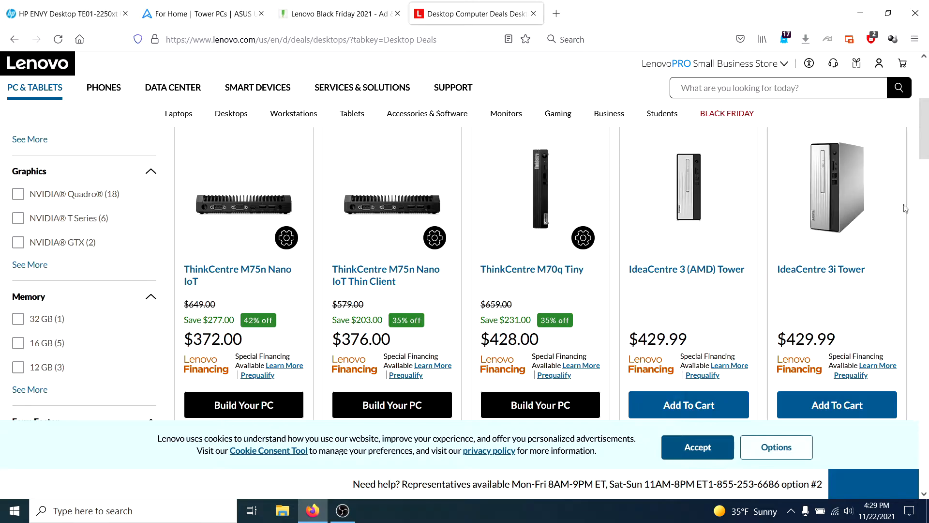
mouse_move(910, 200)
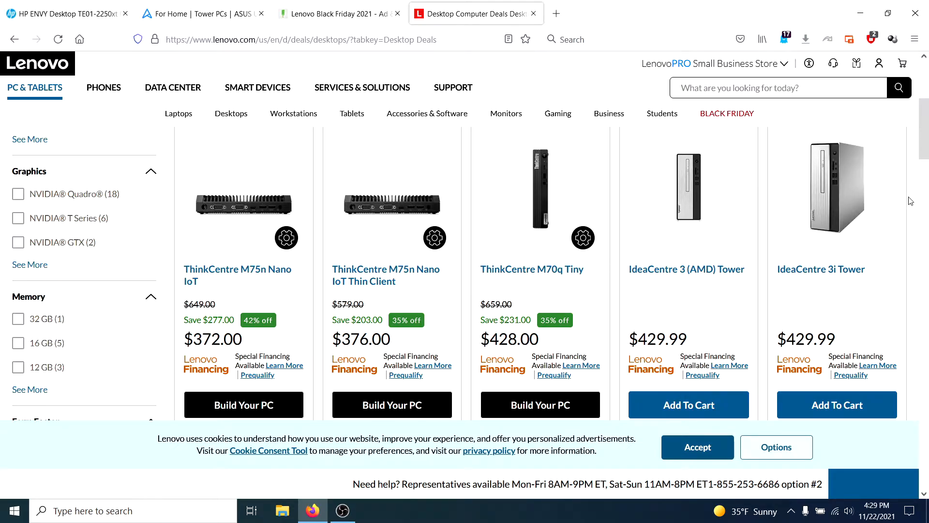
scroll("down", 3)
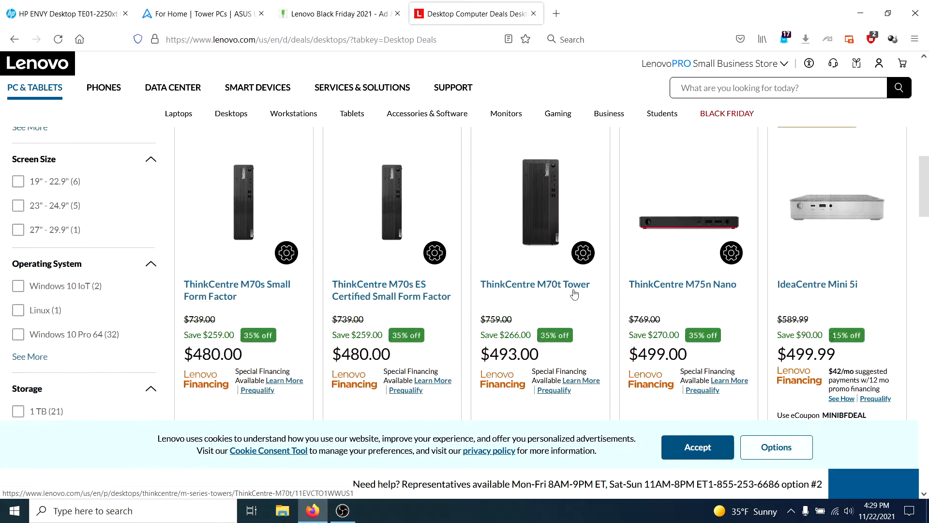
mouse_move(561, 308)
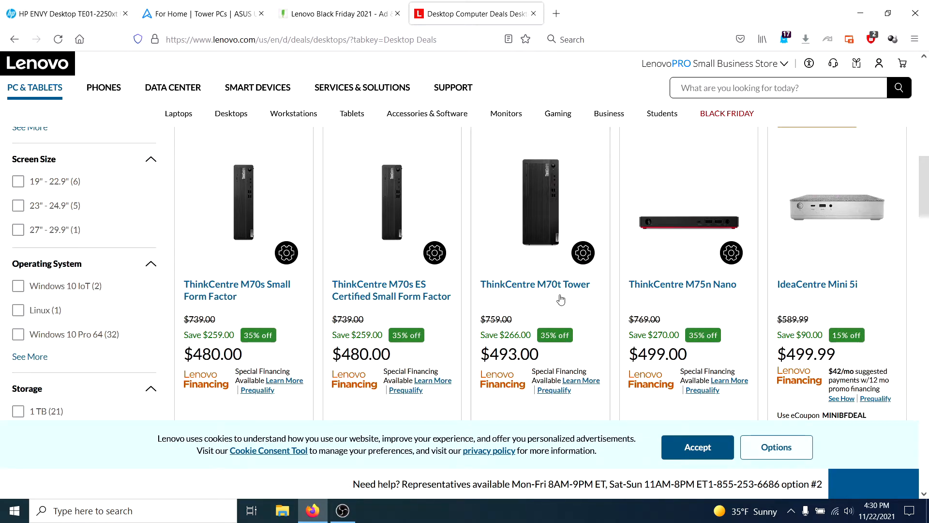
mouse_move(555, 307)
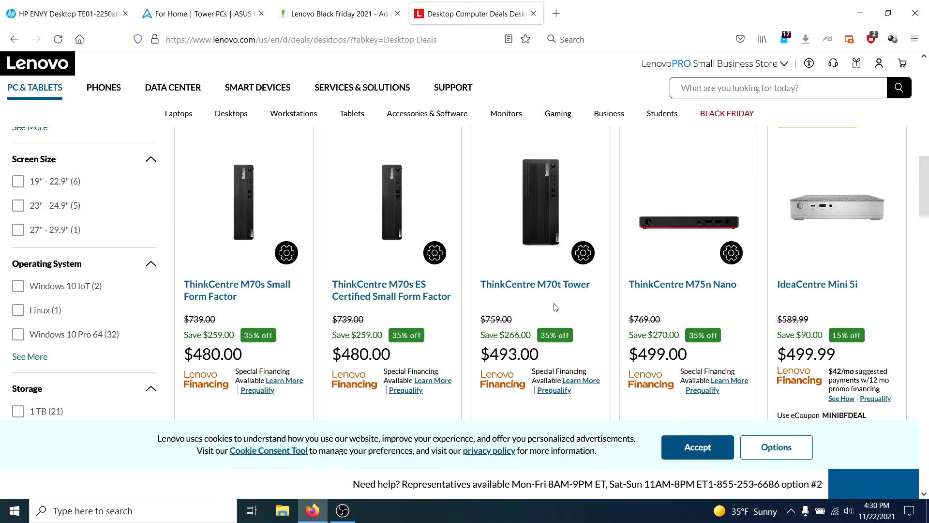
mouse_move(567, 304)
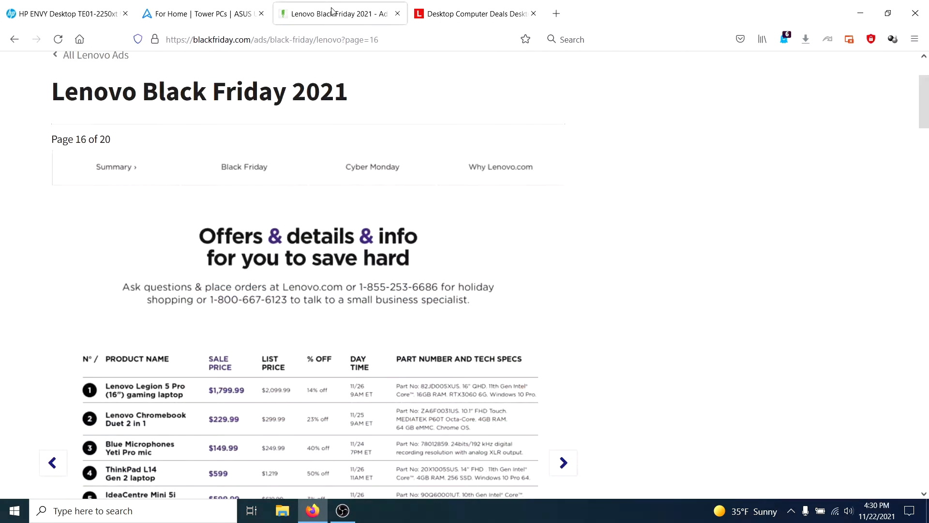
mouse_move(205, 252)
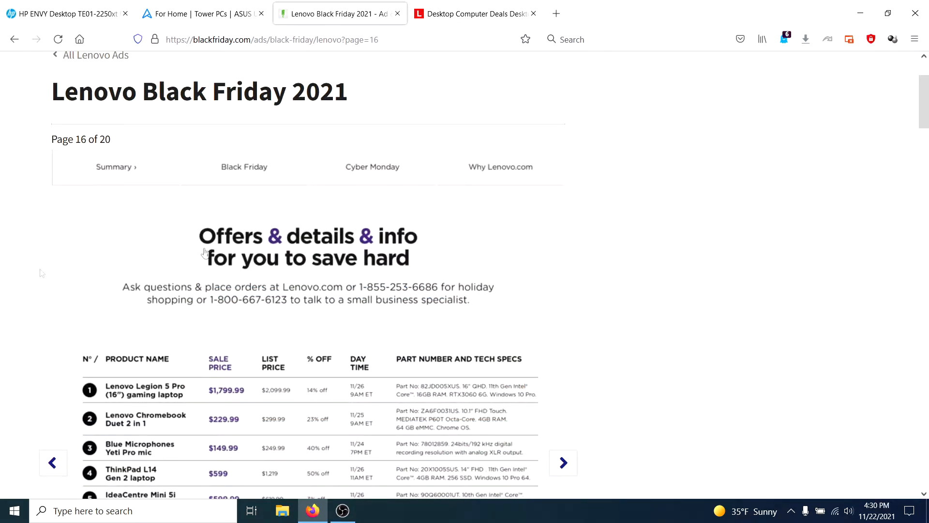
Step: Browse page 16 of the Lenovo Black Friday 2021 ad and advance to page 17
scroll("down", 3)
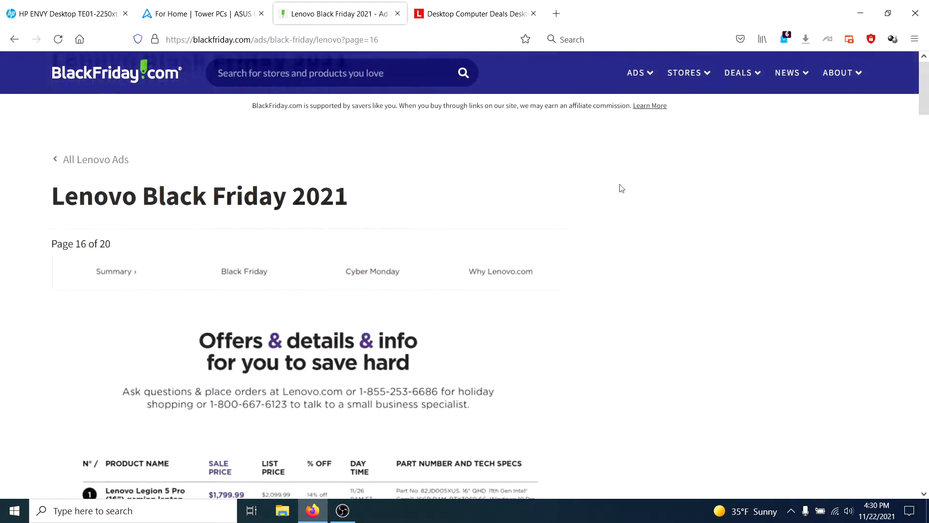
scroll("down", 3)
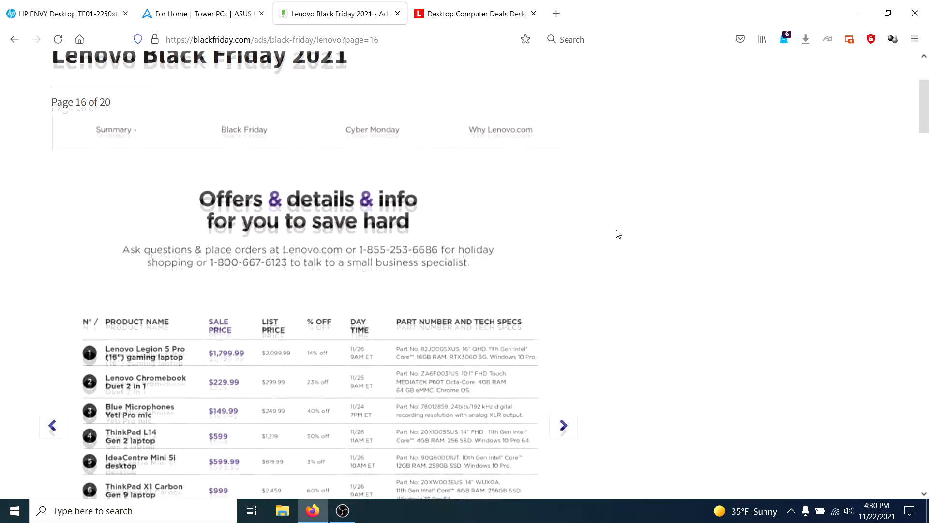
scroll("down", 3)
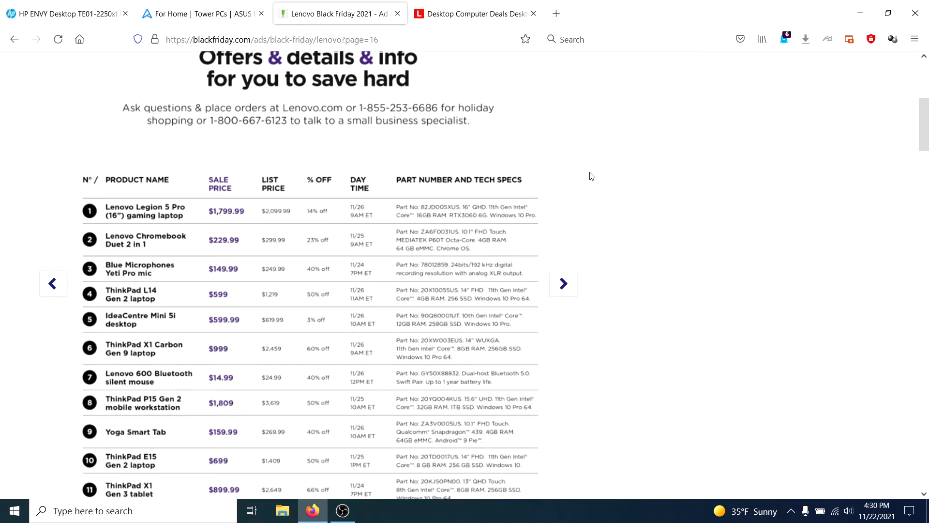
left_click(561, 284)
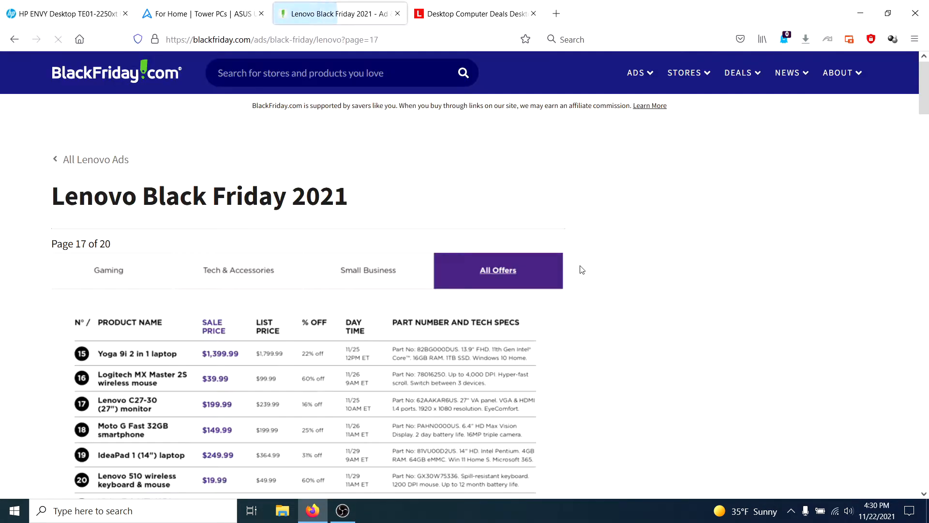
Step: Scan the page 17 deals table, then return to the HP ENVY Desktop product page
scroll("down", 3)
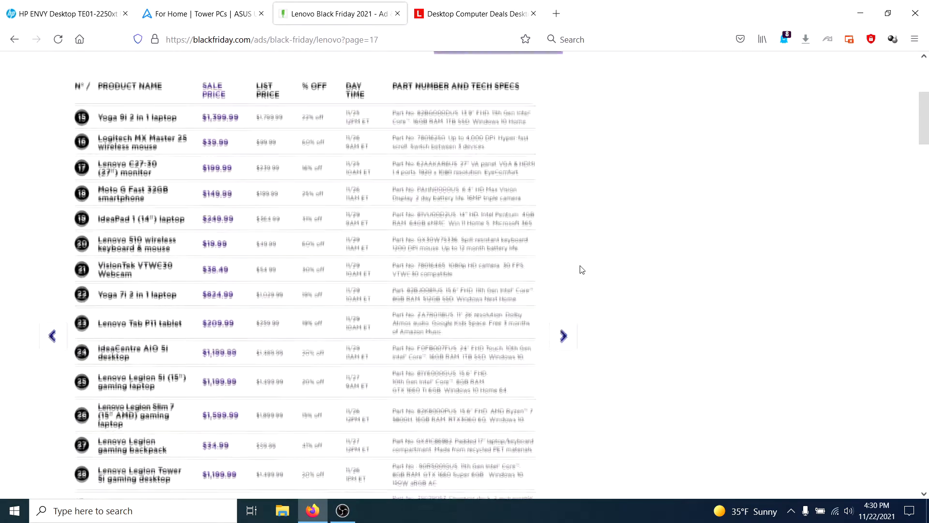
scroll("down", 3)
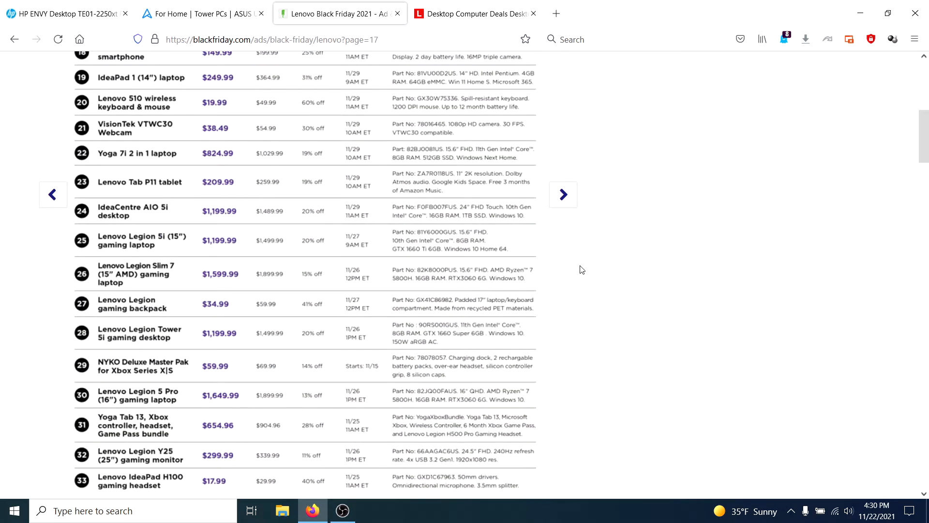
scroll("down", 3)
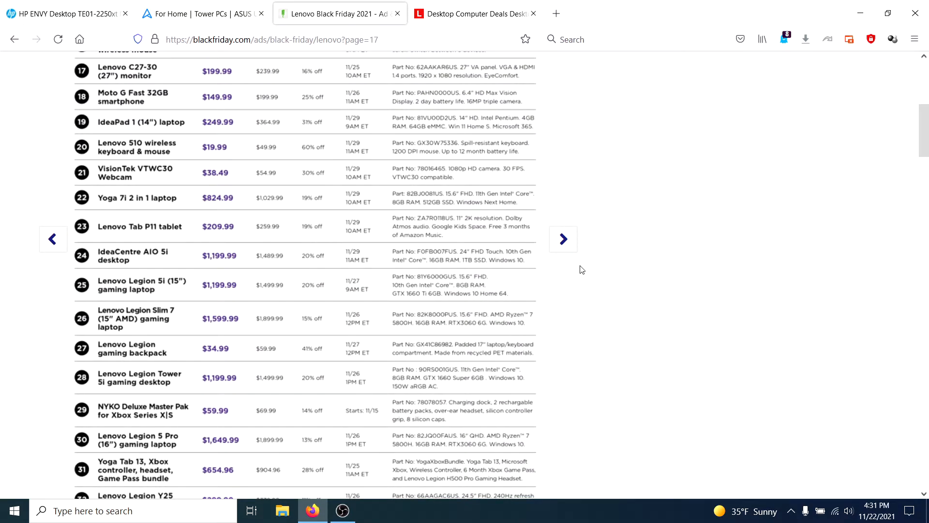
left_click(475, 13)
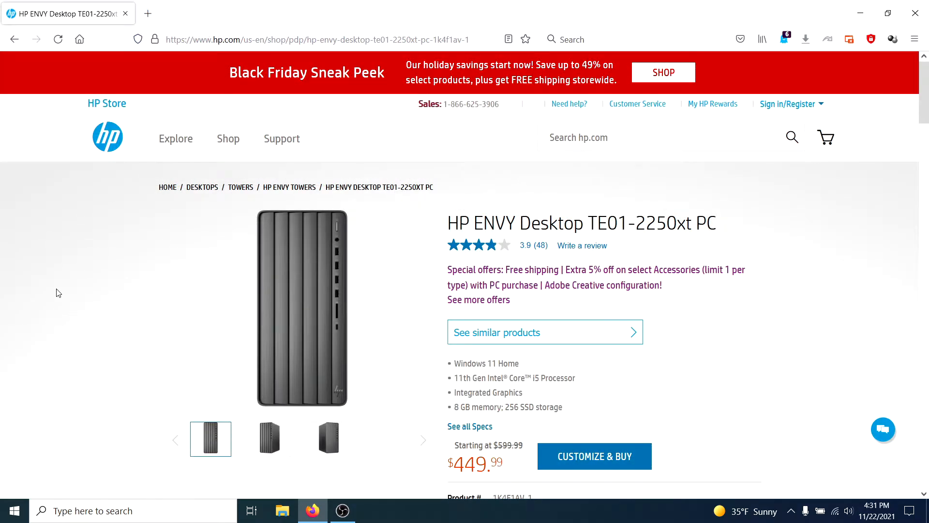
mouse_move(784, 200)
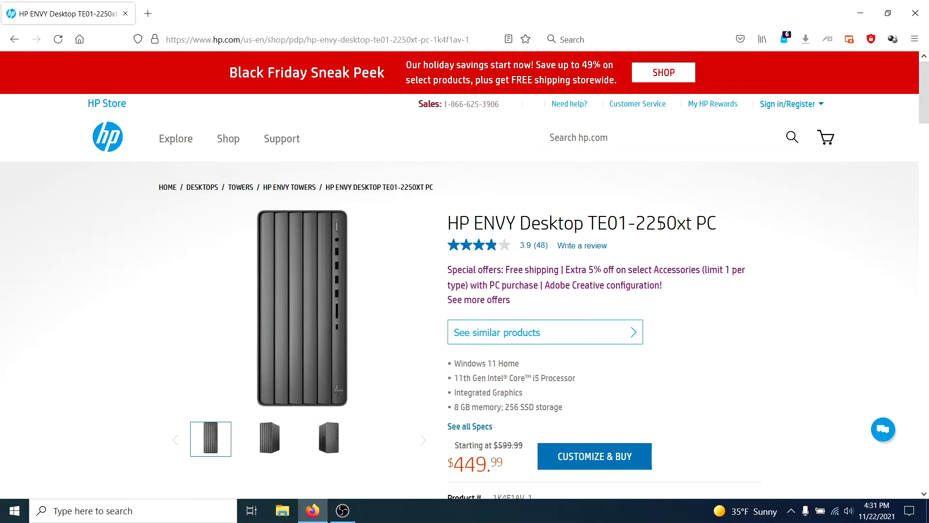
mouse_move(754, 220)
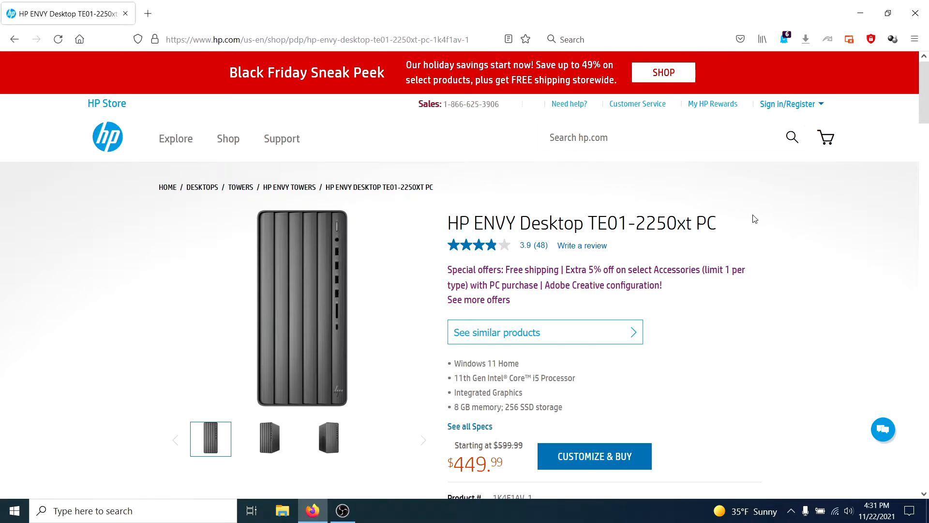
mouse_move(783, 197)
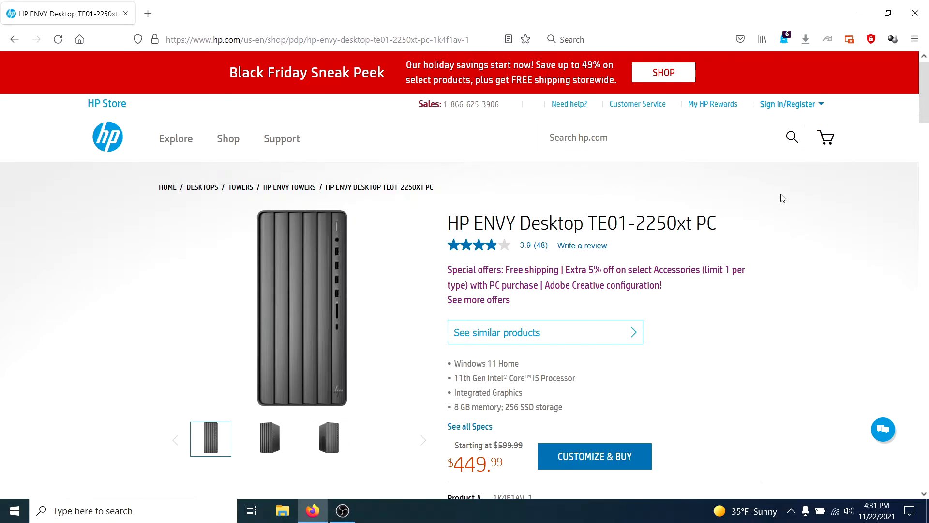
mouse_move(865, 473)
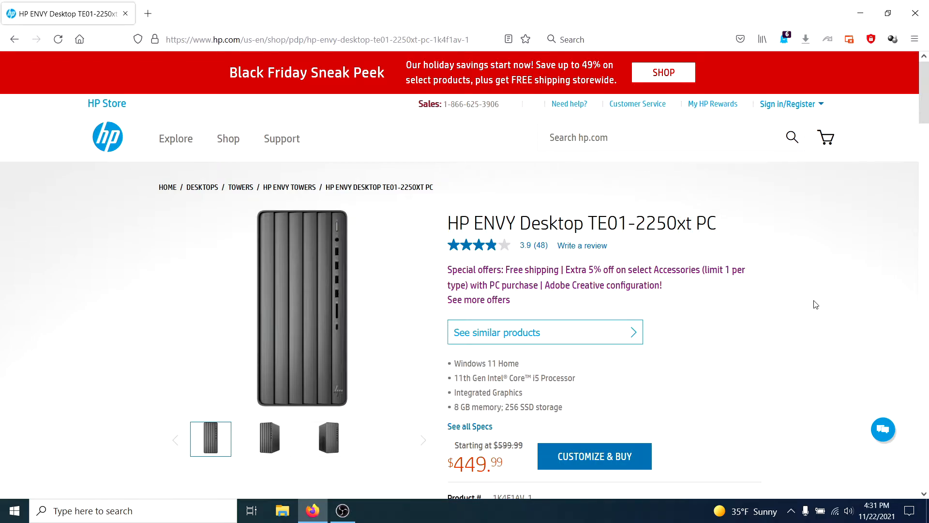
mouse_move(811, 317)
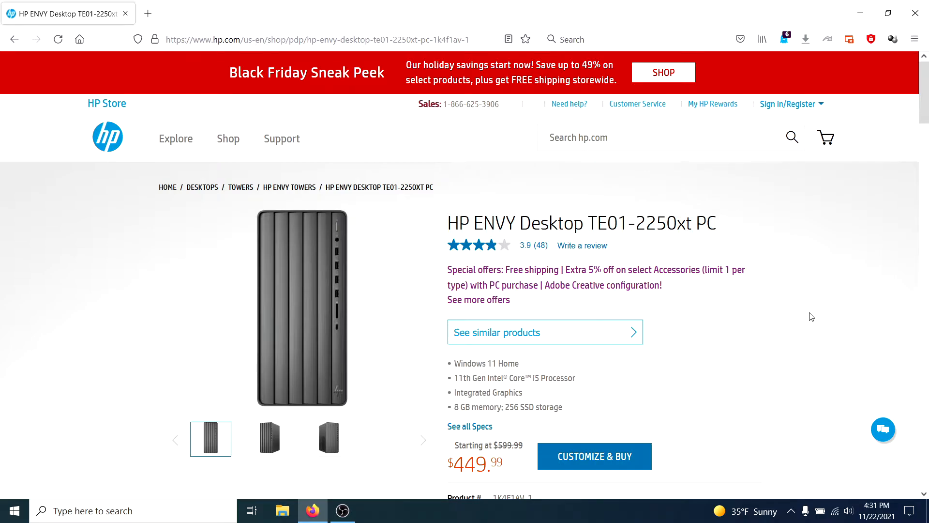
mouse_move(785, 257)
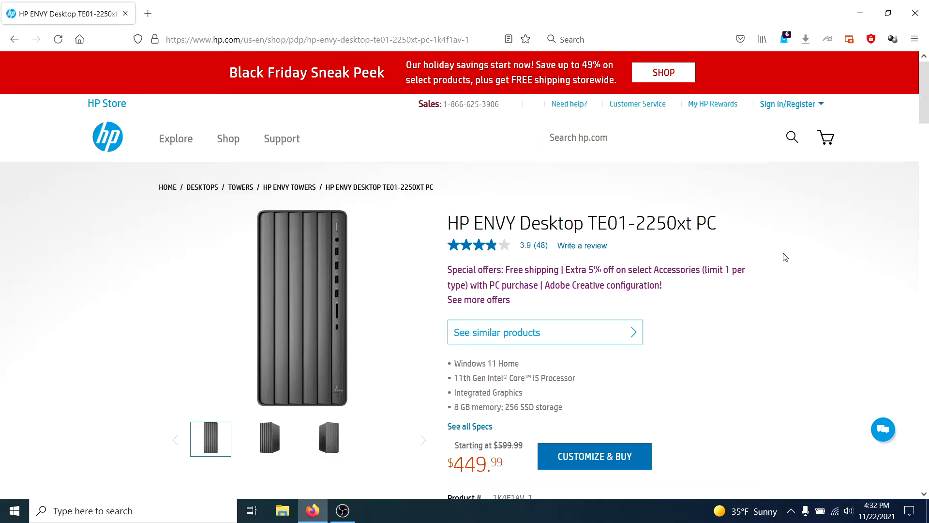
mouse_move(775, 220)
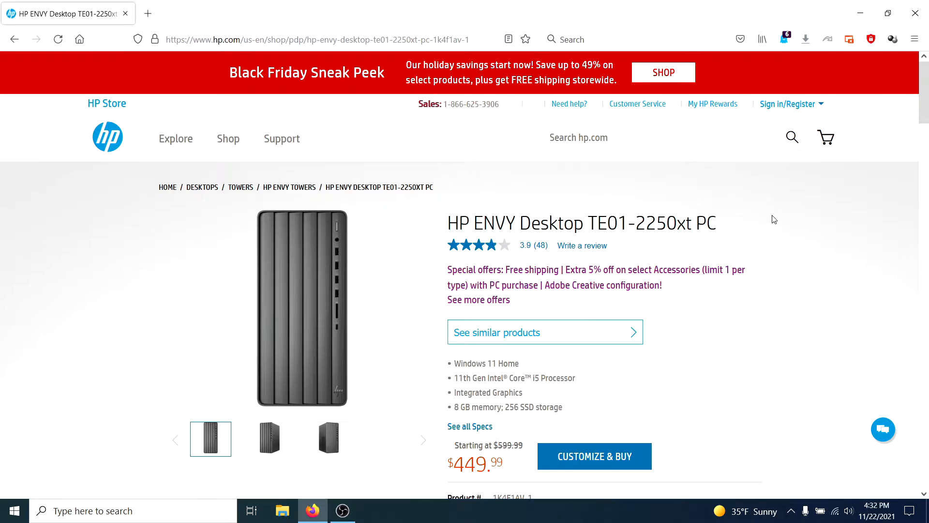
mouse_move(777, 239)
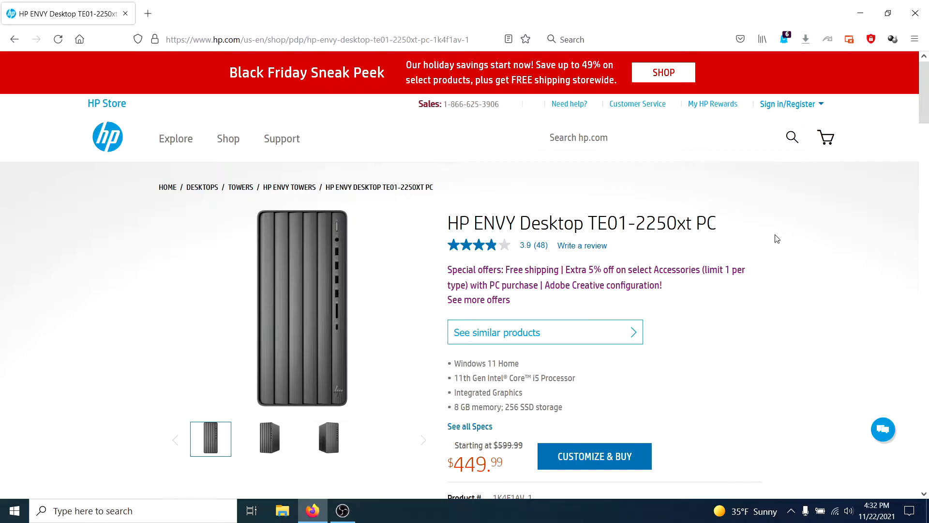
mouse_move(745, 229)
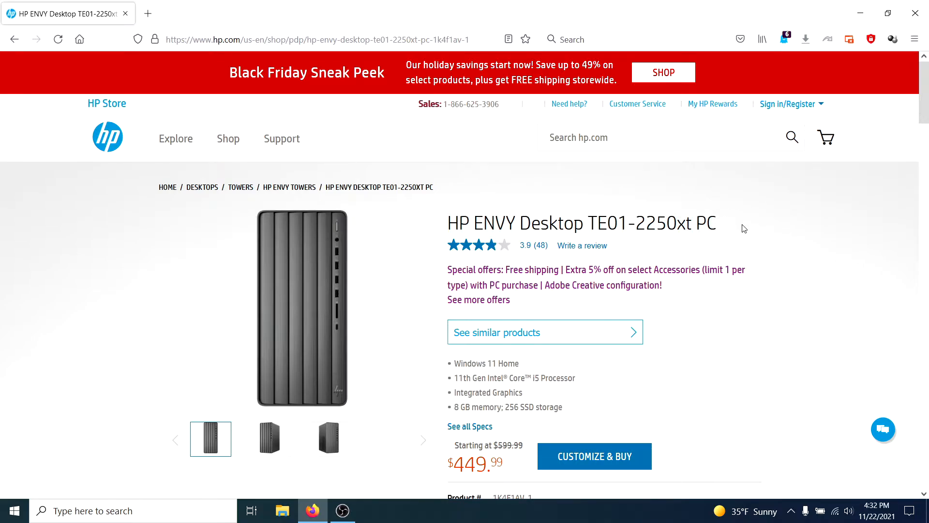
mouse_move(759, 218)
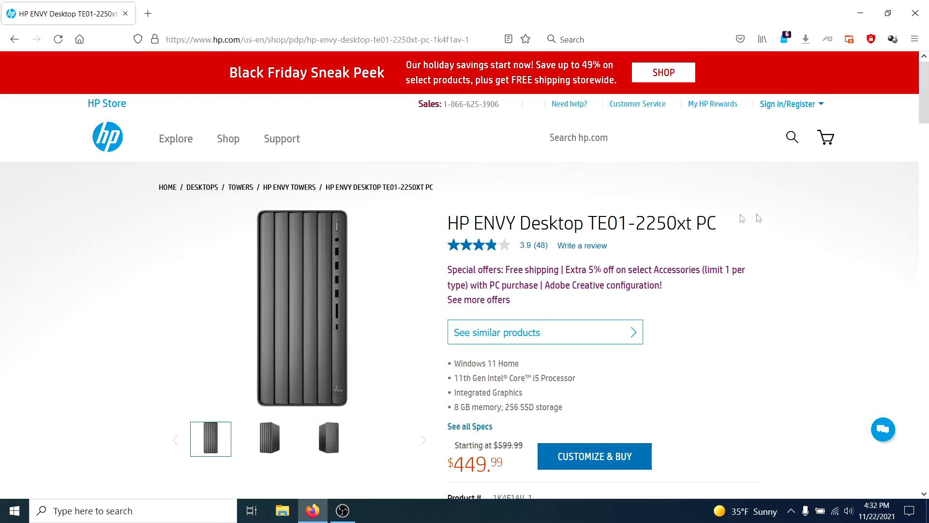
mouse_move(767, 216)
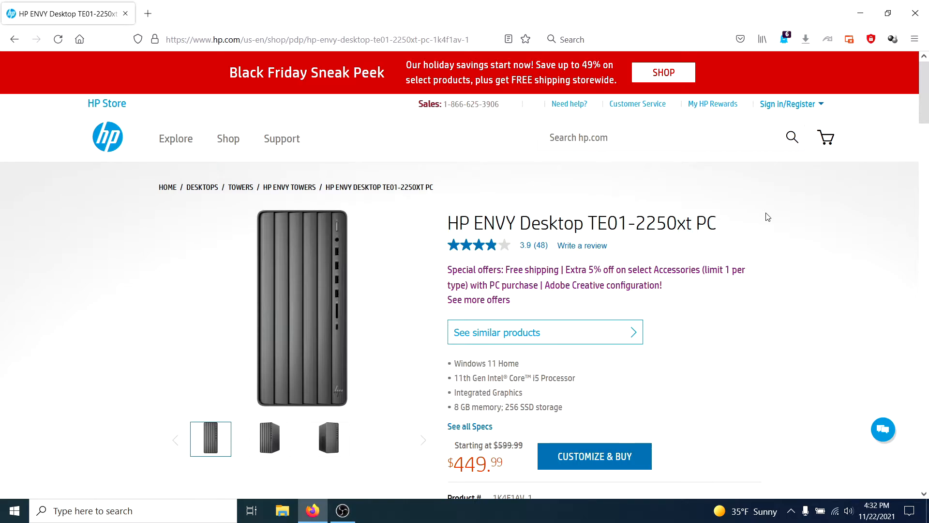
mouse_move(754, 246)
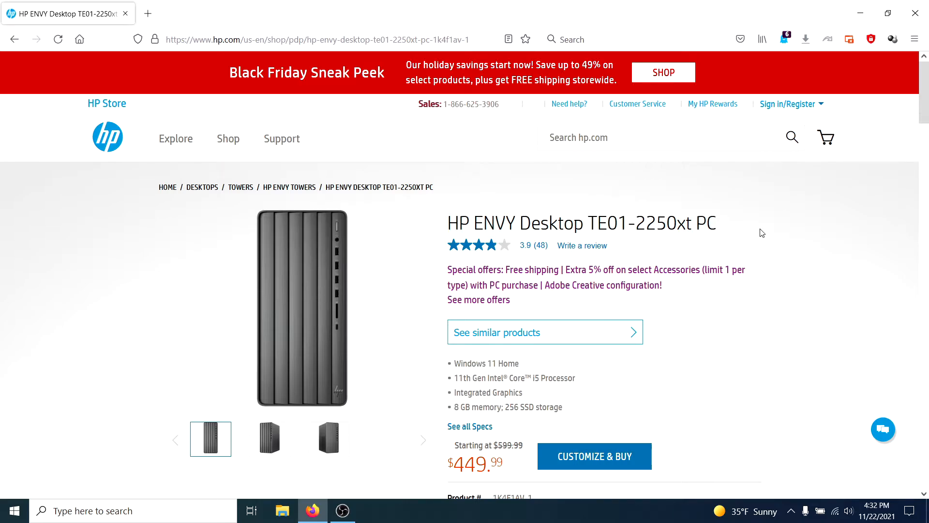
mouse_move(751, 251)
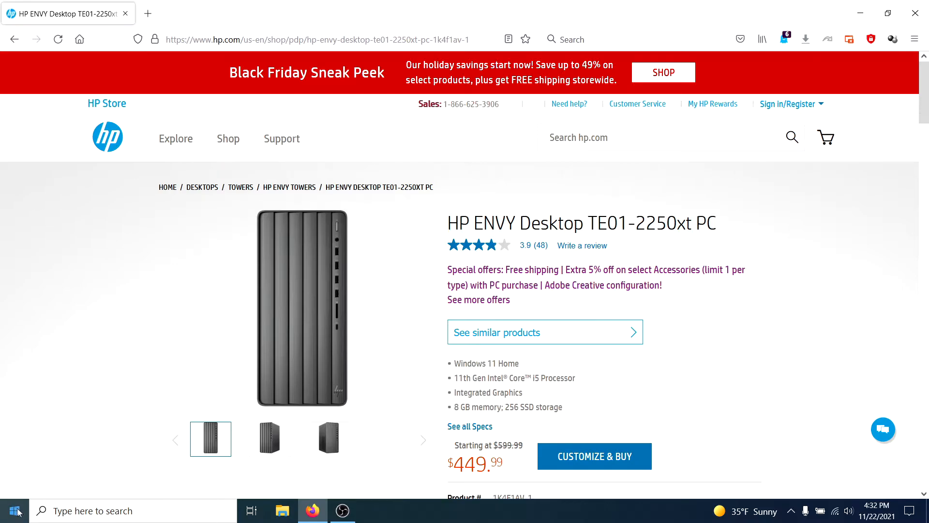
mouse_move(583, 517)
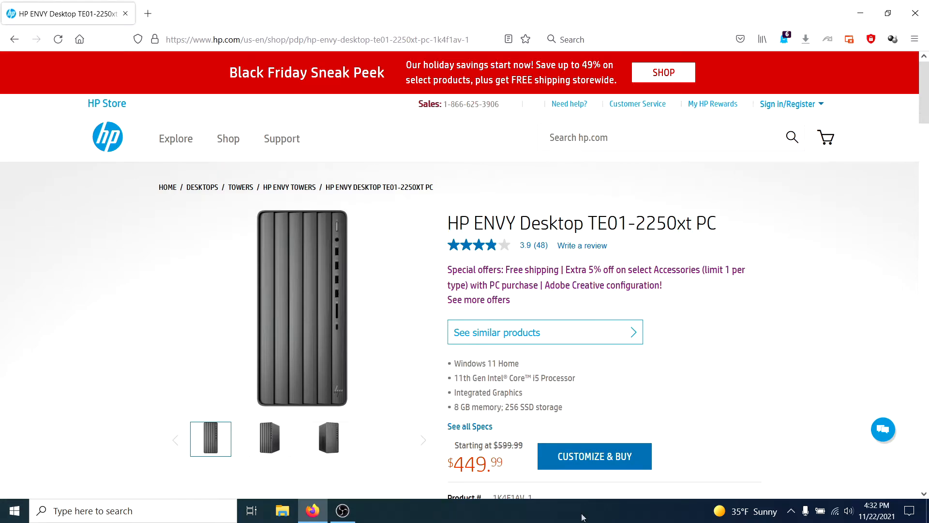
mouse_move(391, 483)
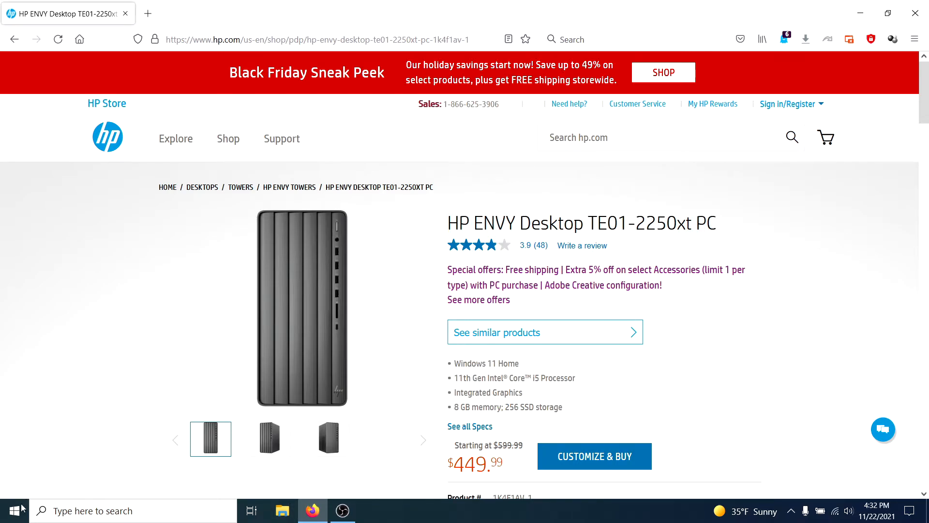
mouse_move(102, 317)
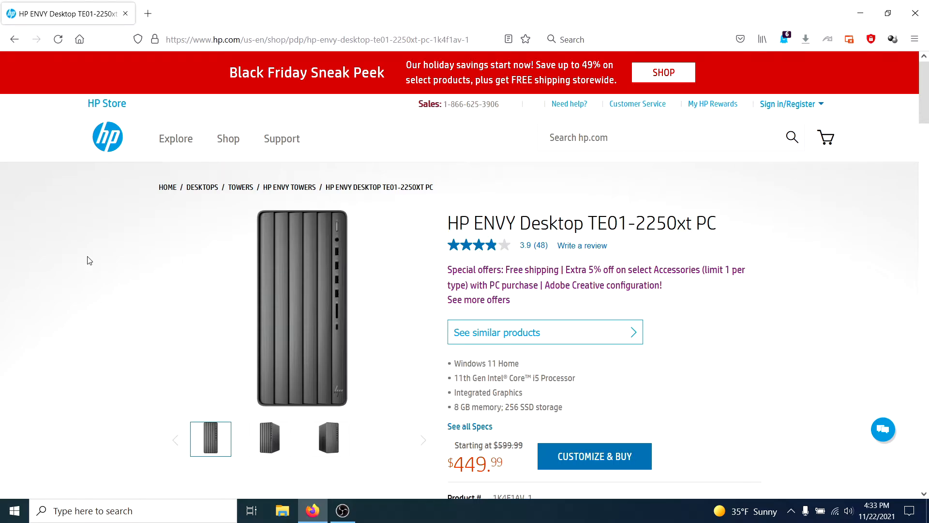
mouse_move(795, 308)
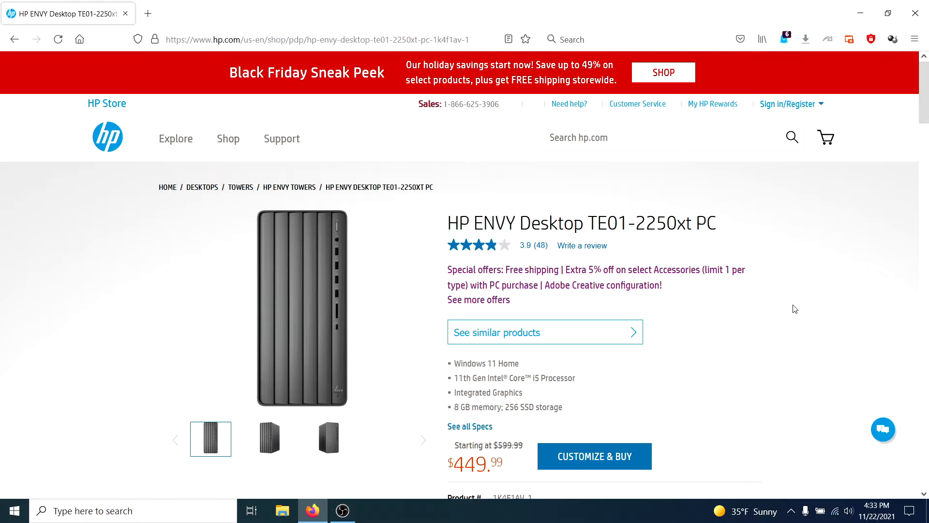
mouse_move(750, 340)
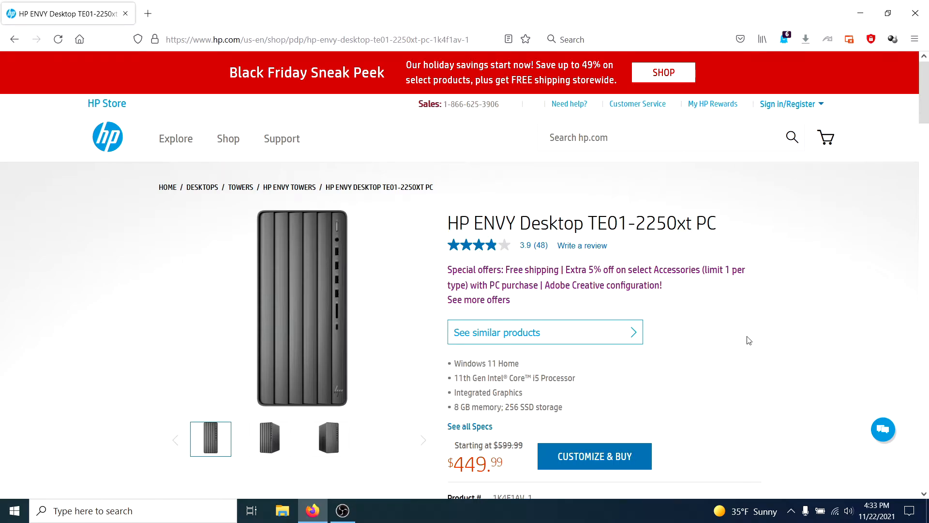
mouse_move(651, 314)
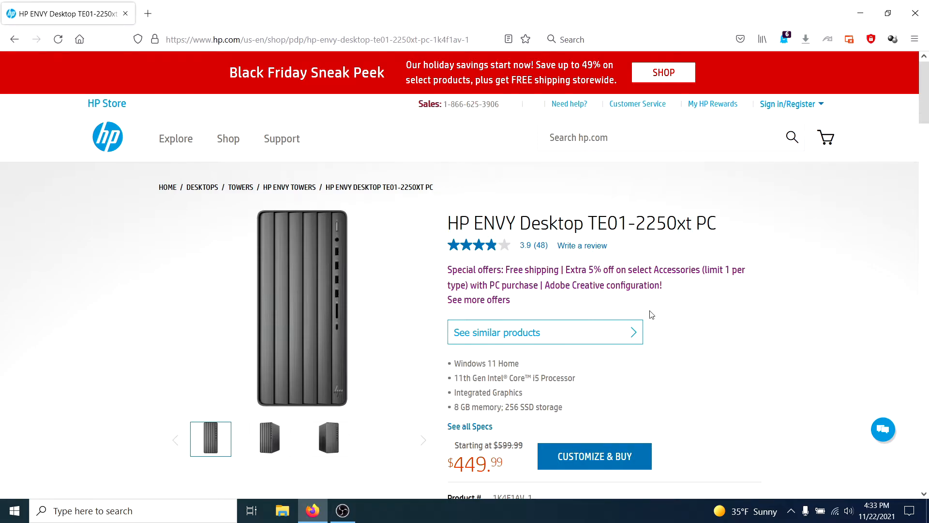
mouse_move(734, 301)
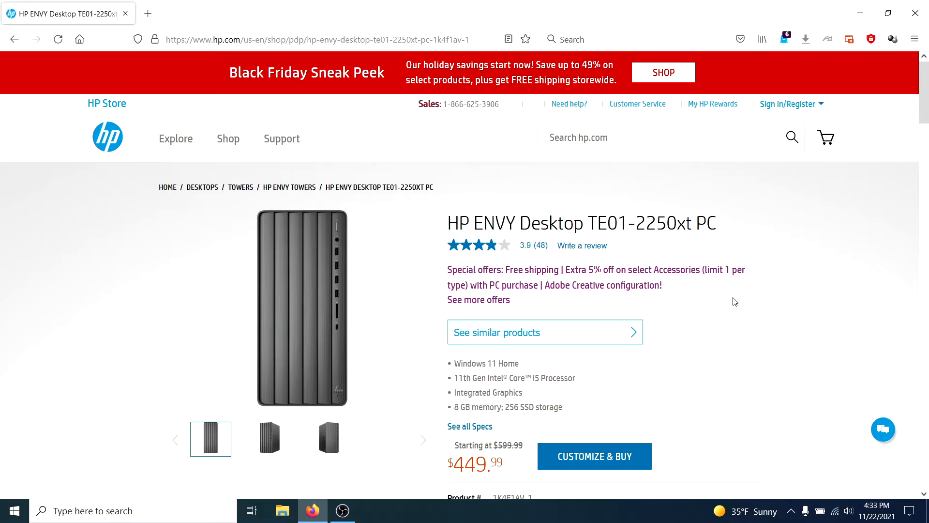
mouse_move(595, 383)
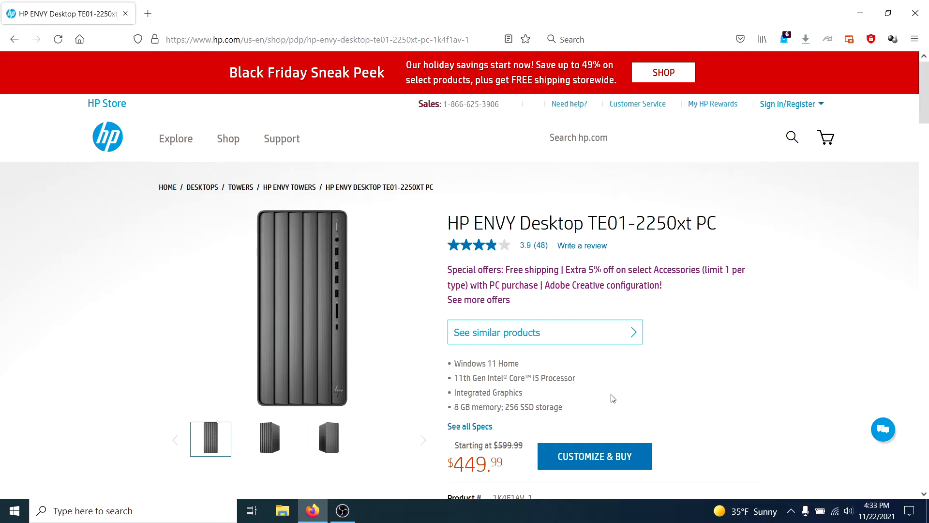
mouse_move(629, 397)
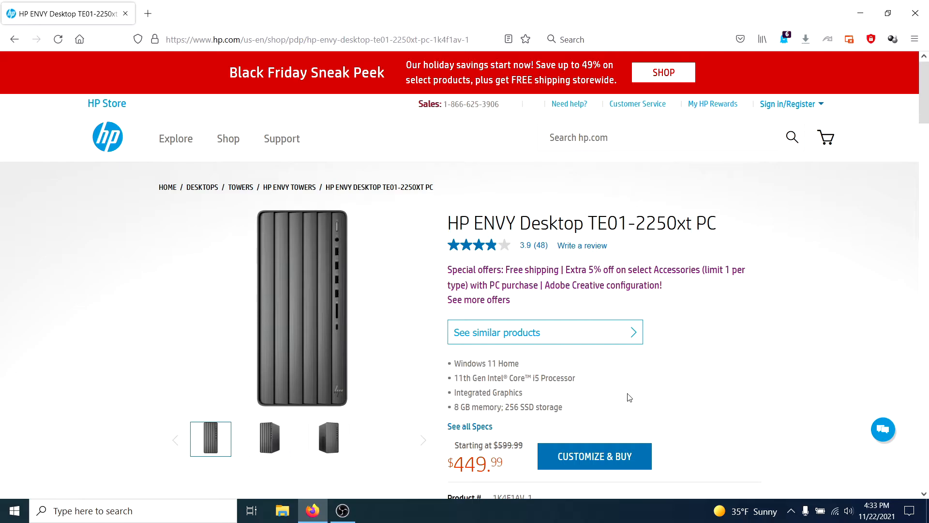
mouse_move(604, 377)
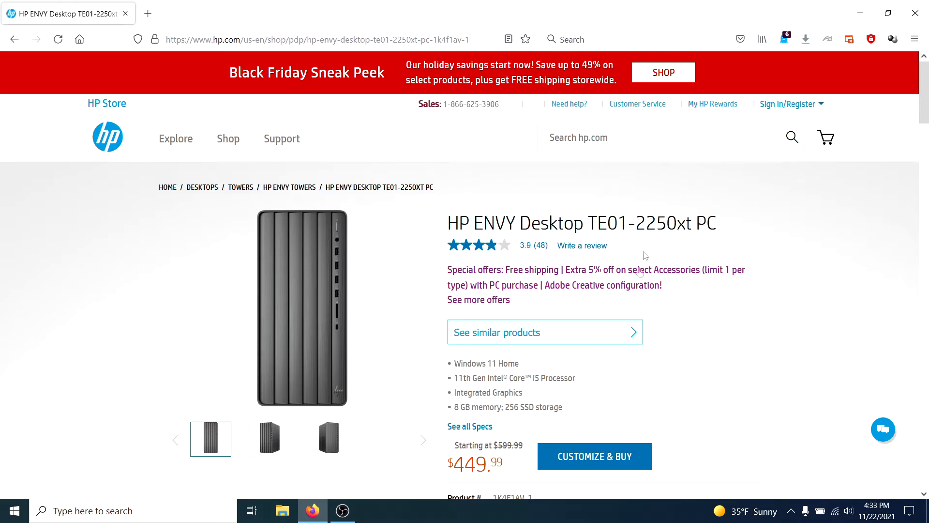
mouse_move(663, 386)
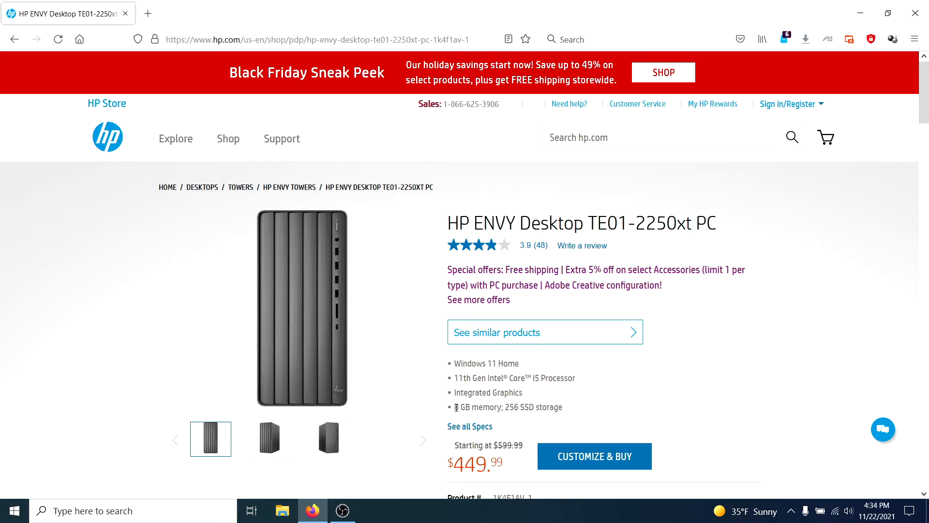
mouse_move(698, 397)
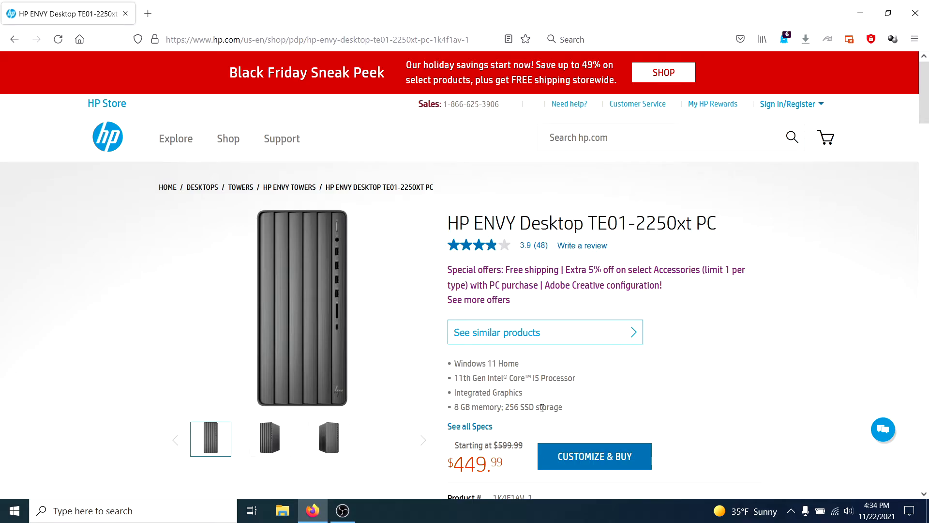
mouse_move(590, 415)
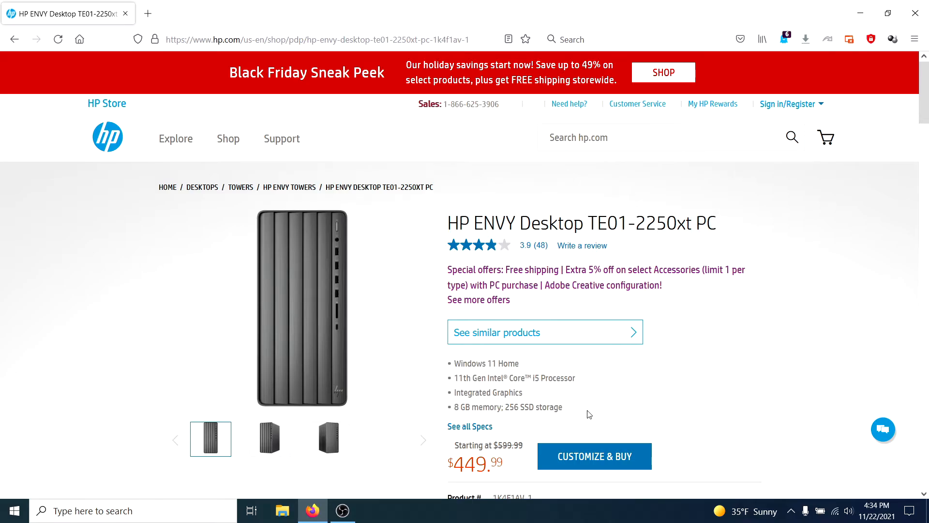
mouse_move(615, 362)
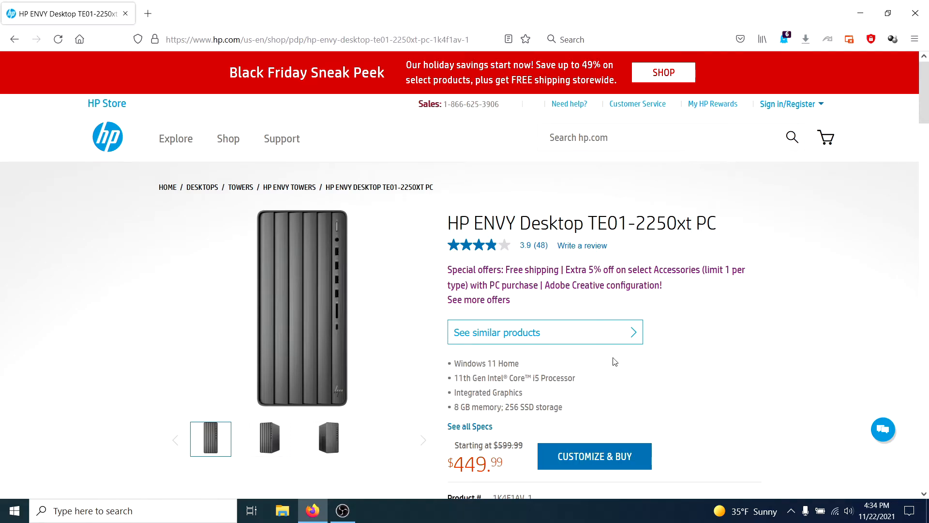
scroll("down", 3)
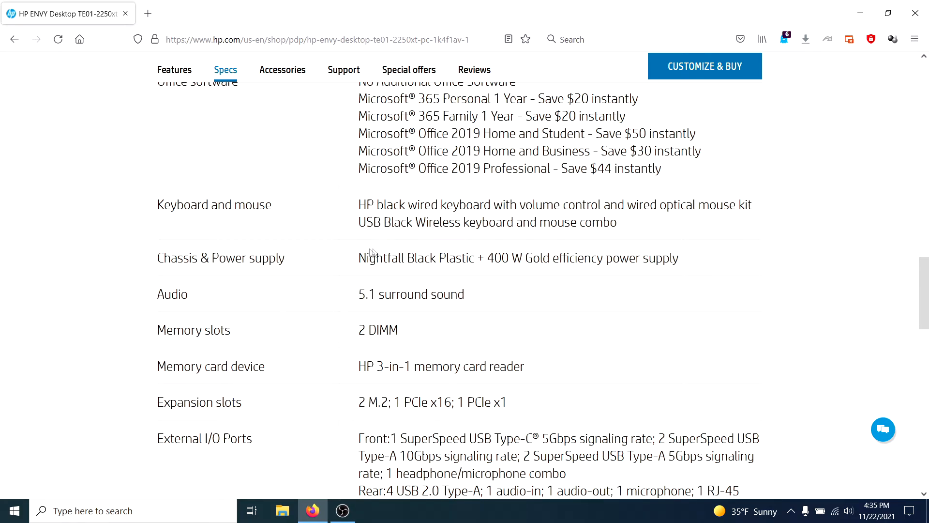
double_click(497, 257)
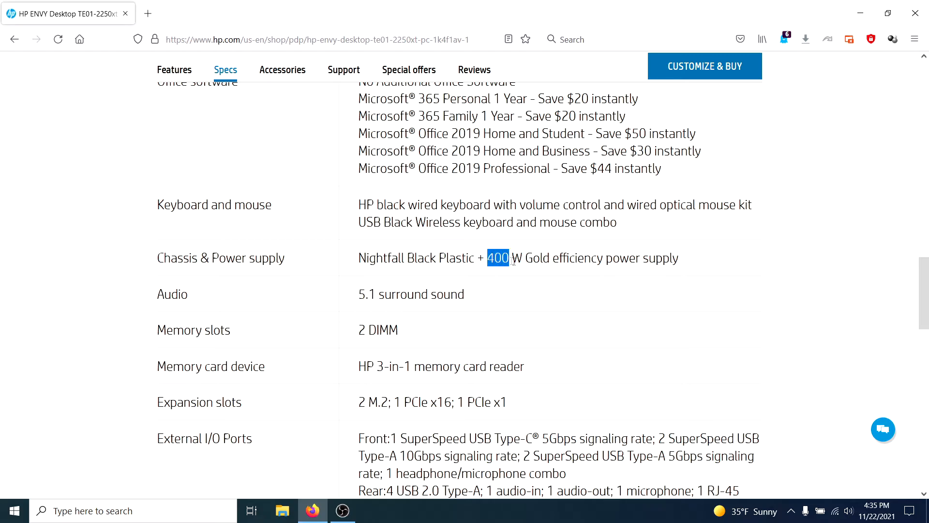
left_click(326, 251)
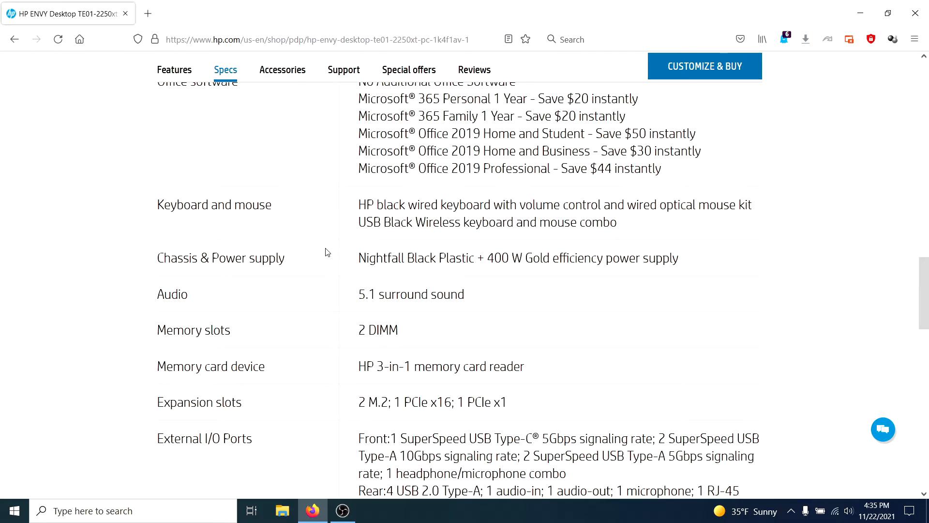
mouse_move(462, 260)
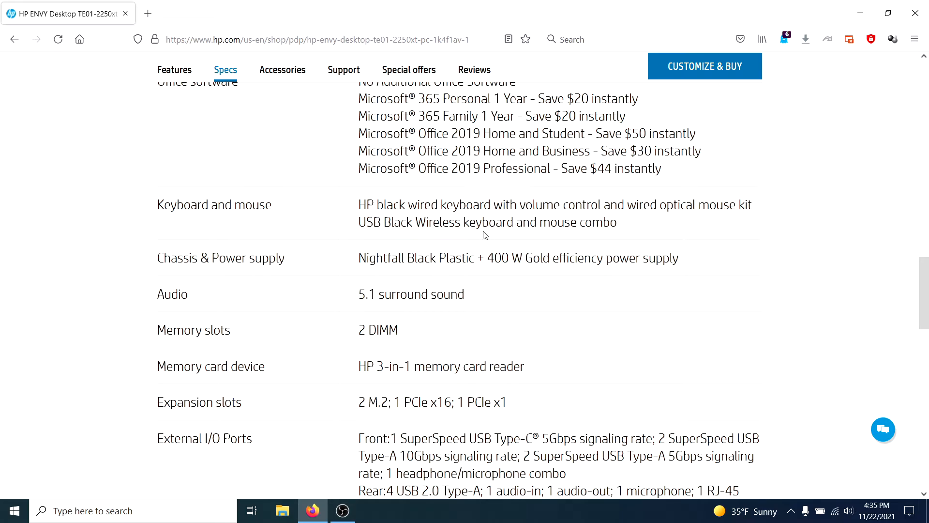
mouse_move(471, 249)
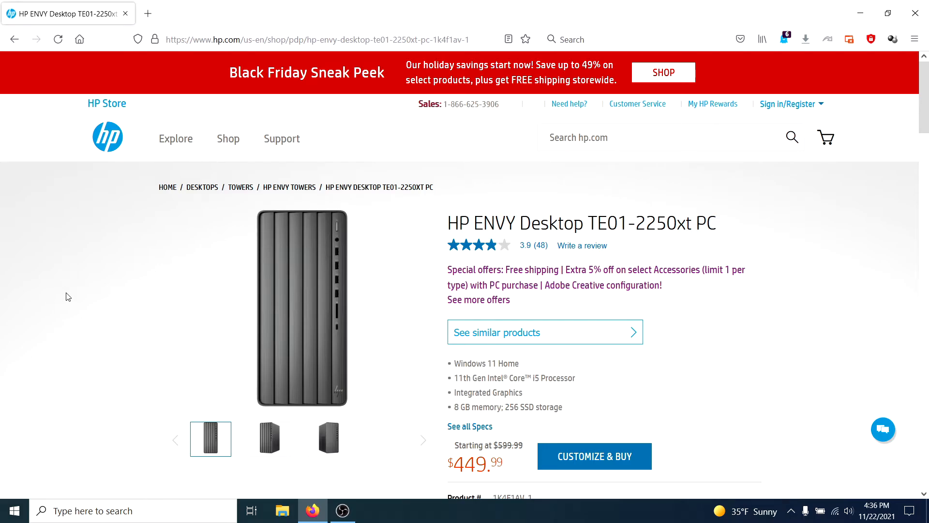
Step: Compare the B&H $949.99 HP Envy Desktop listing against the HP.com TE01-2250xt page
left_click(270, 439)
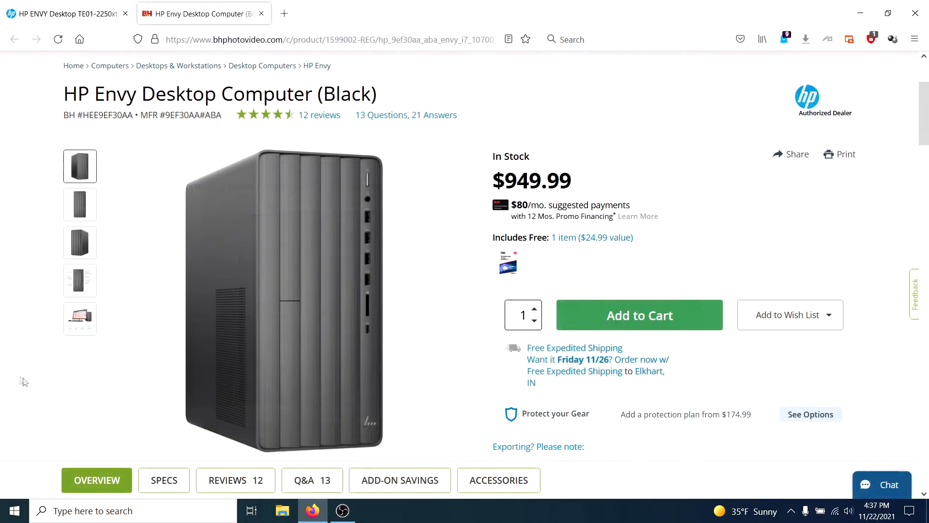
mouse_move(289, 308)
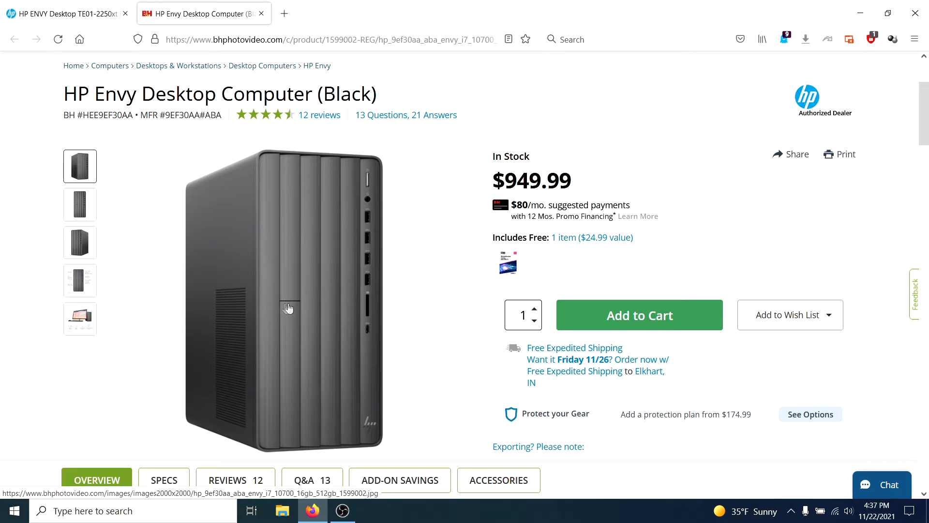
mouse_move(297, 286)
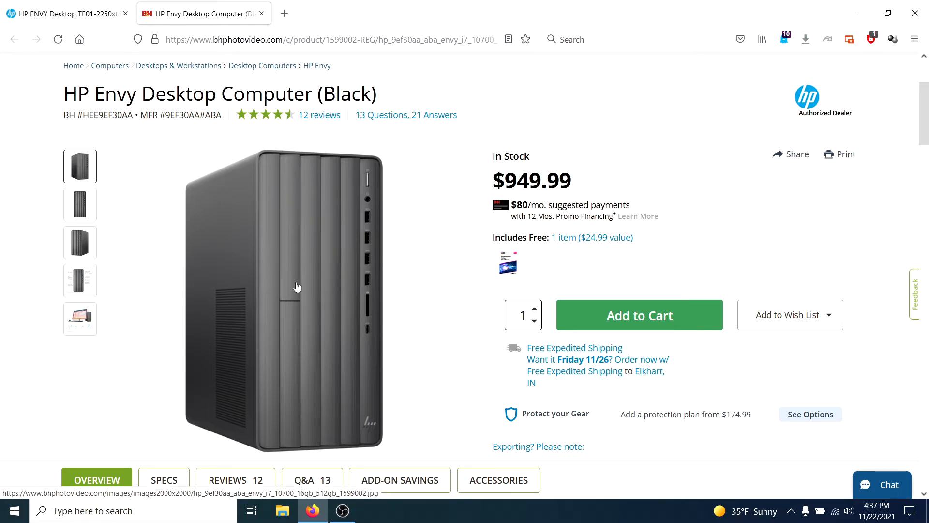
left_click(65, 13)
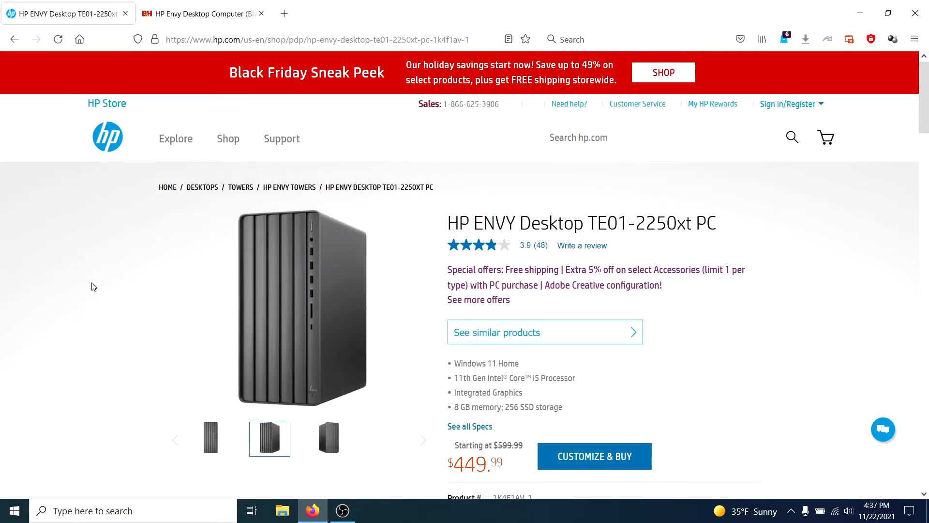
mouse_move(100, 282)
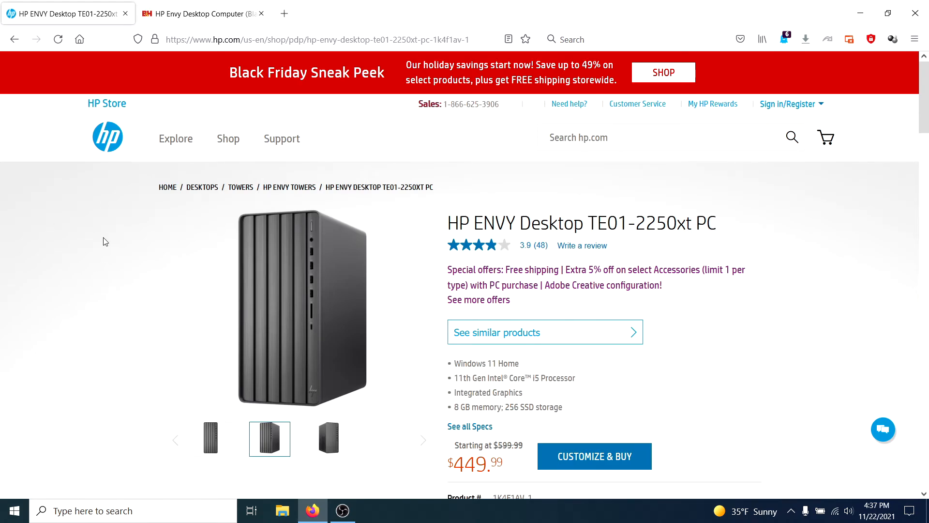
mouse_move(75, 289)
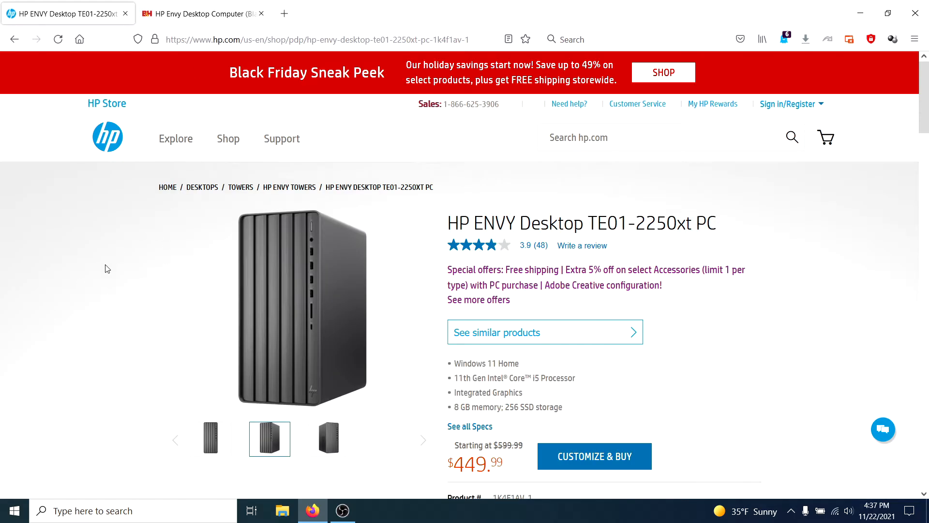
mouse_move(102, 295)
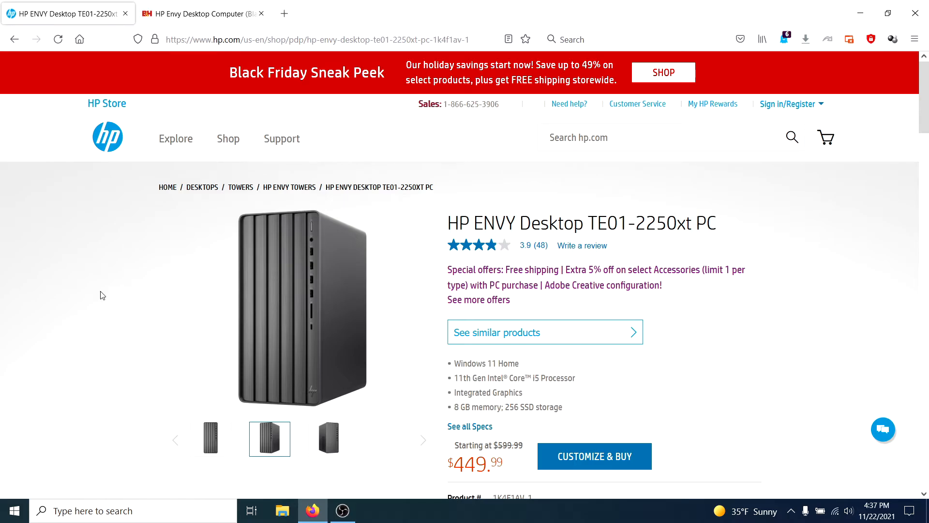
left_click(202, 13)
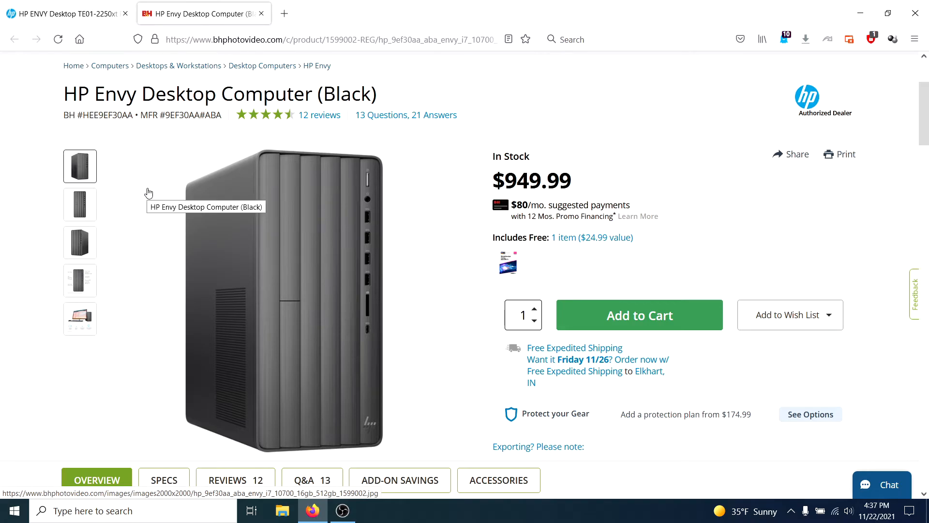
mouse_move(296, 146)
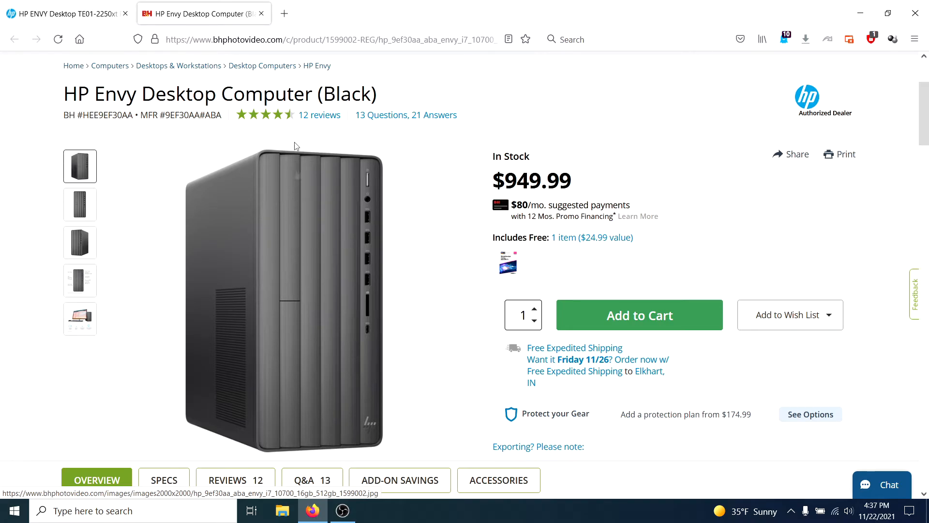
mouse_move(291, 173)
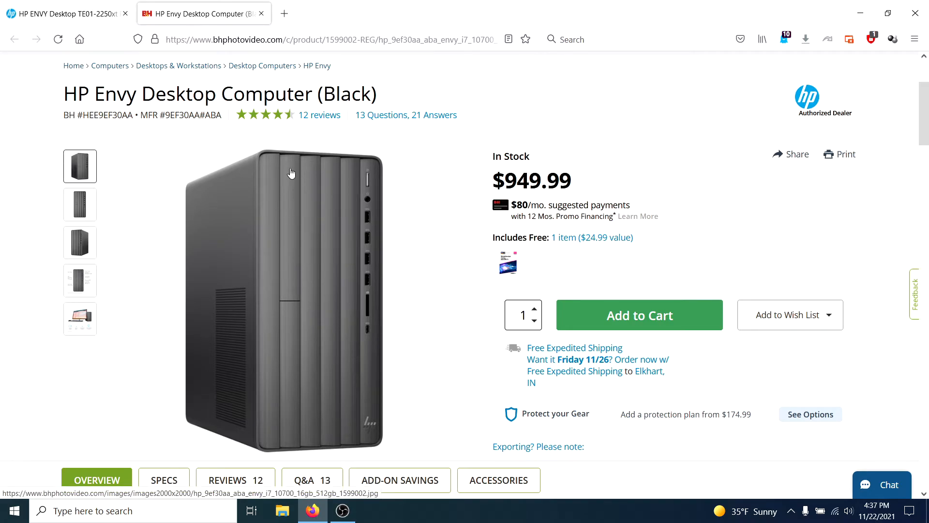
mouse_move(184, 146)
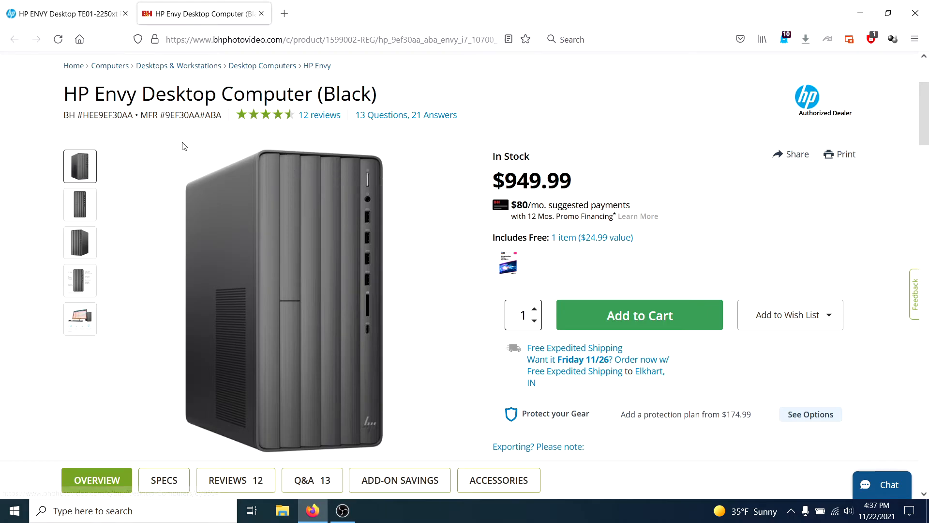
Step: View the desktop tower's front image, then return to its angled view
left_click(80, 205)
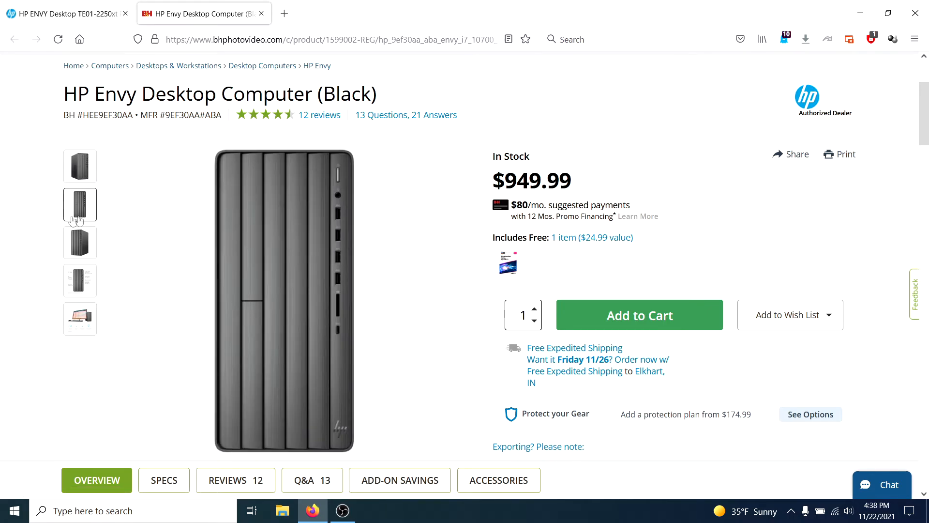
left_click(80, 165)
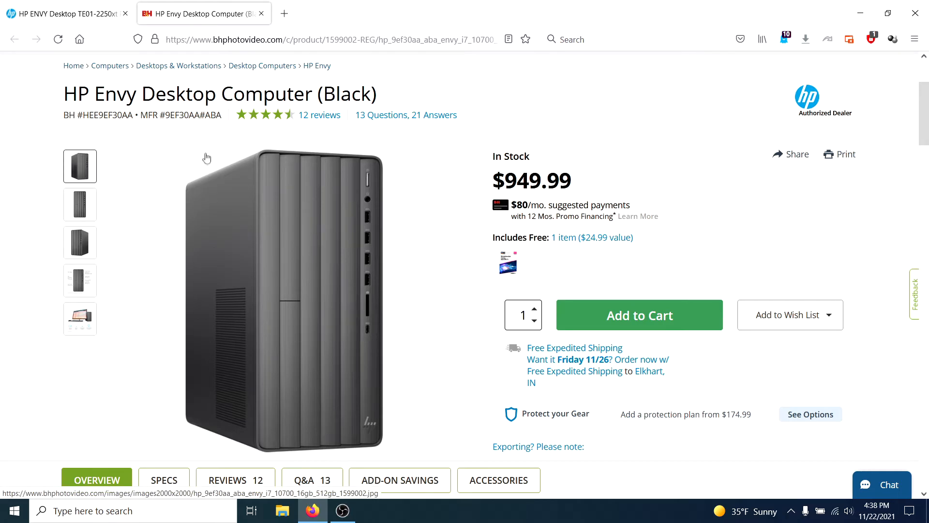
mouse_move(292, 213)
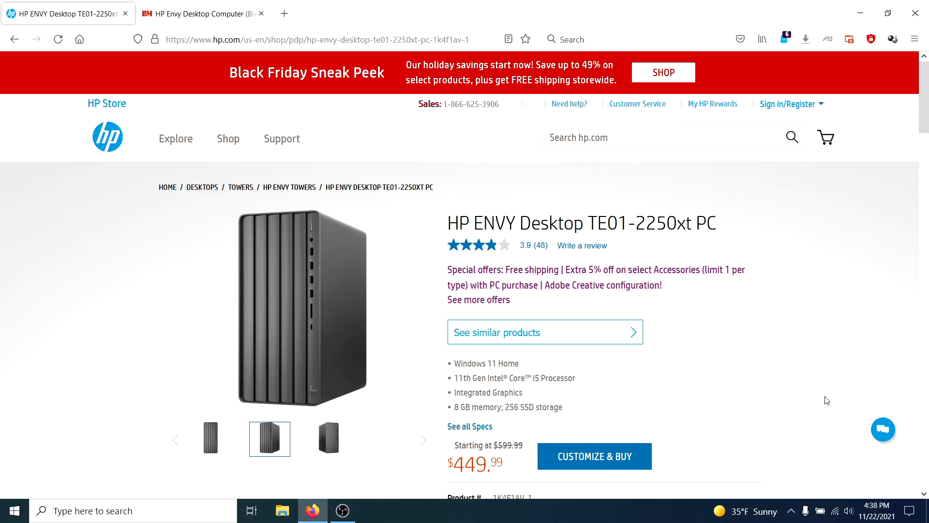
mouse_move(781, 395)
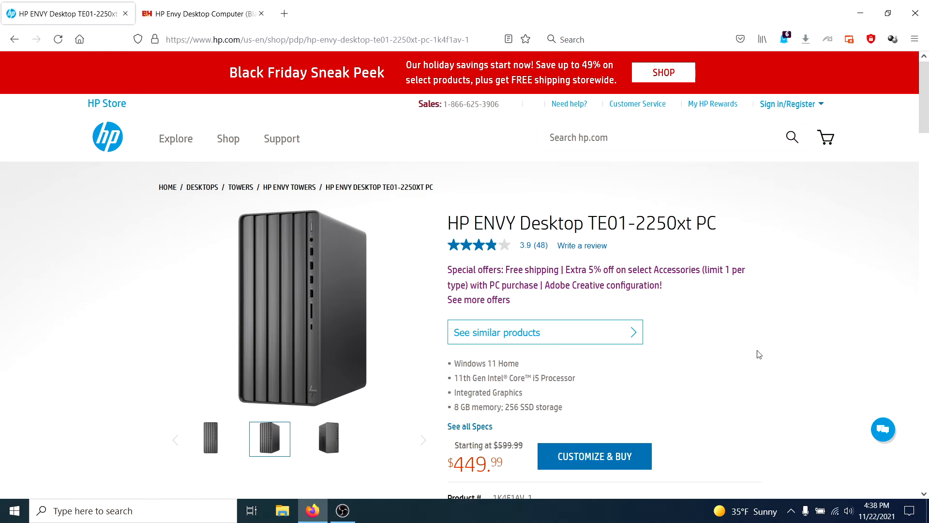
mouse_move(696, 388)
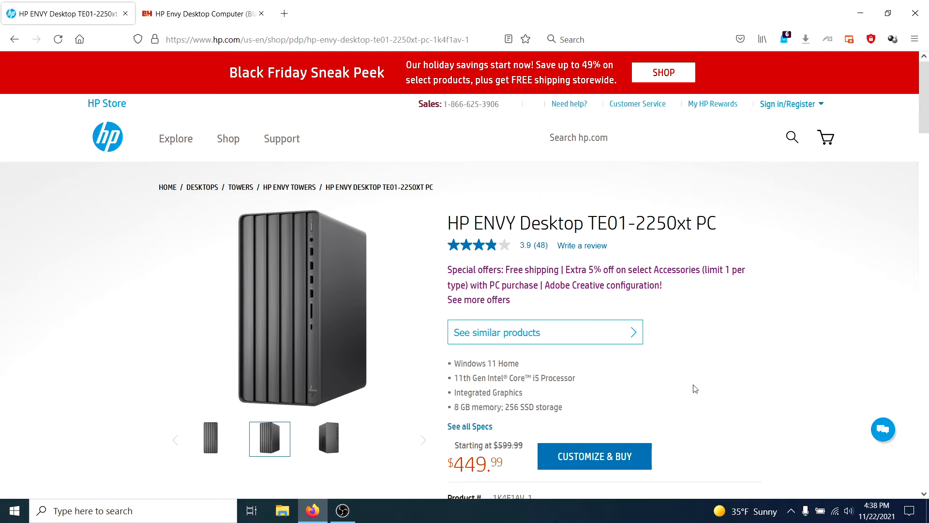
mouse_move(751, 316)
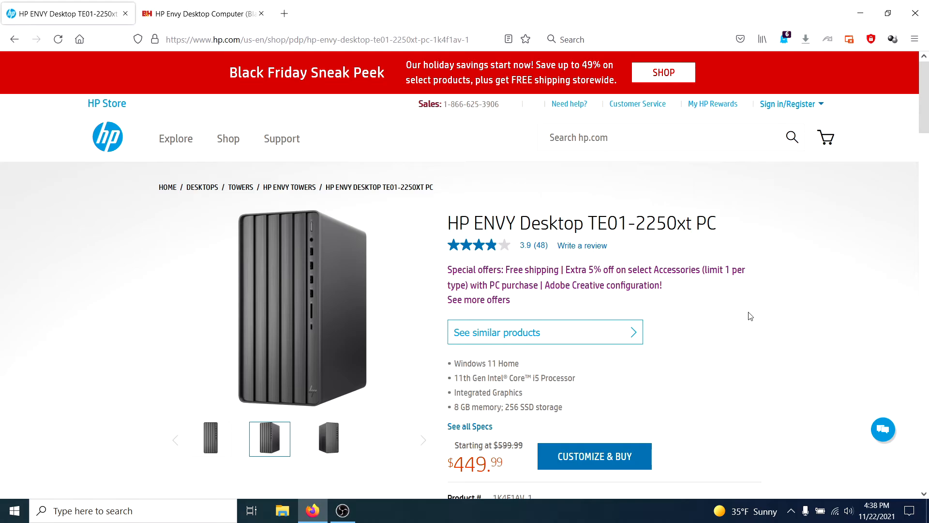
mouse_move(717, 371)
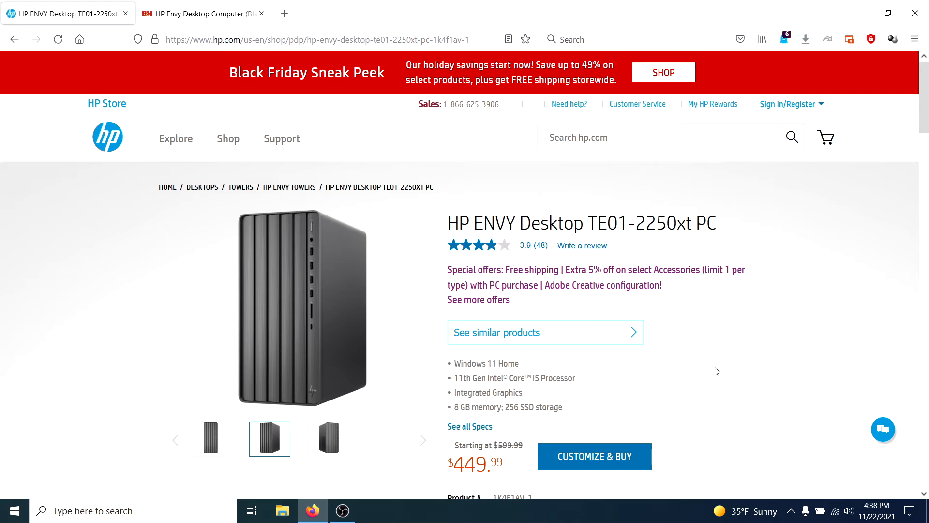
mouse_move(543, 390)
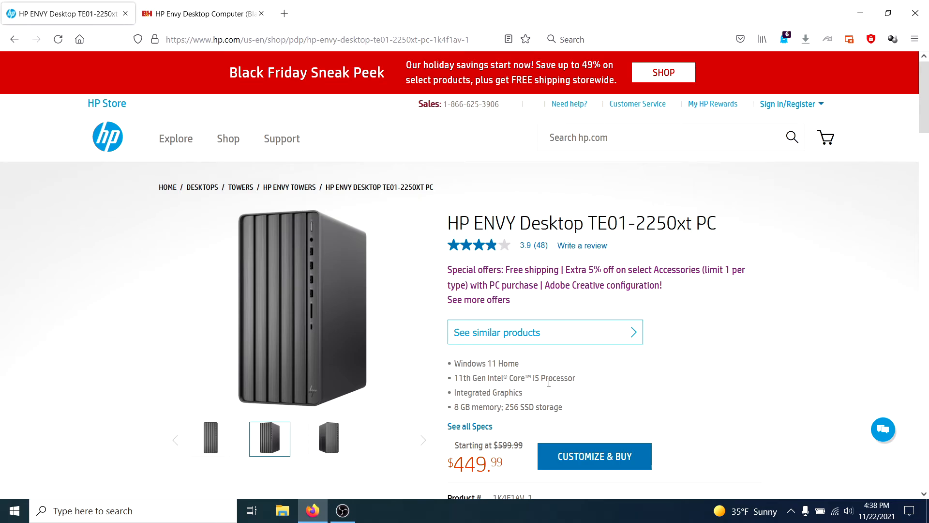
mouse_move(561, 404)
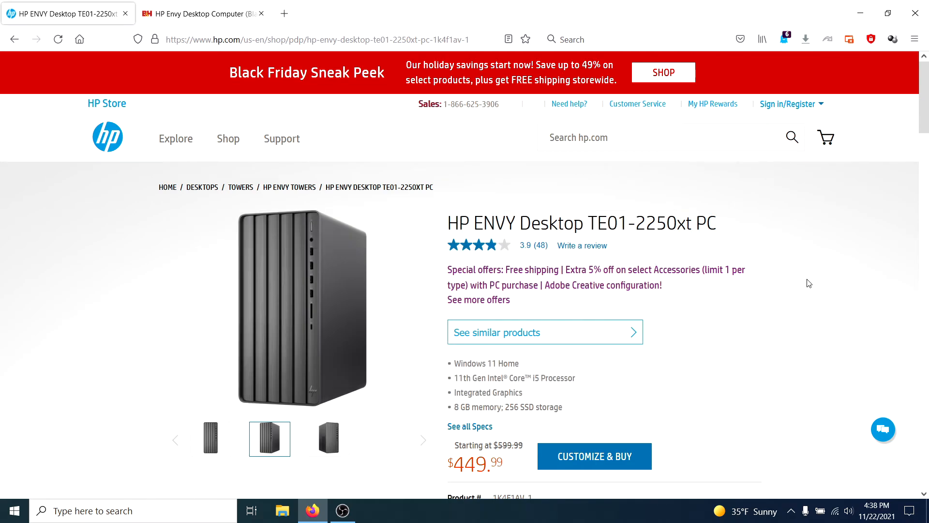
mouse_move(806, 299)
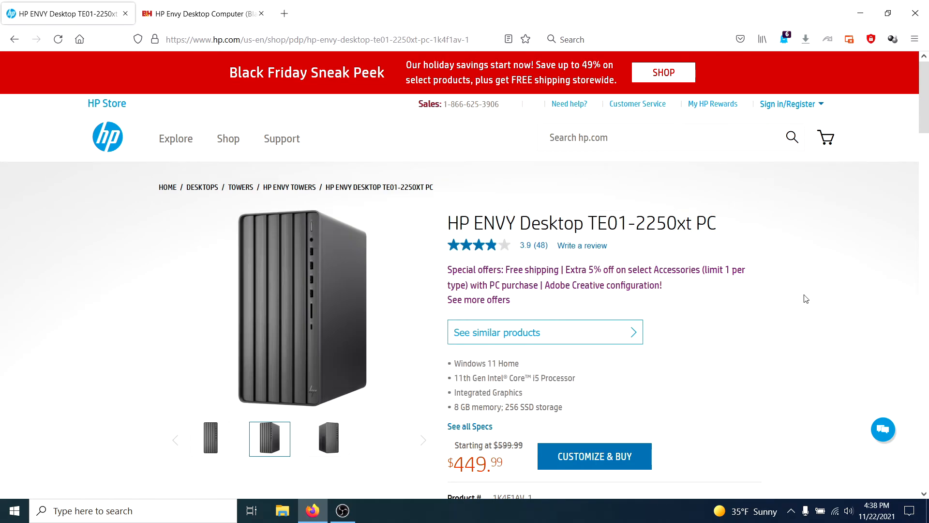
mouse_move(796, 288)
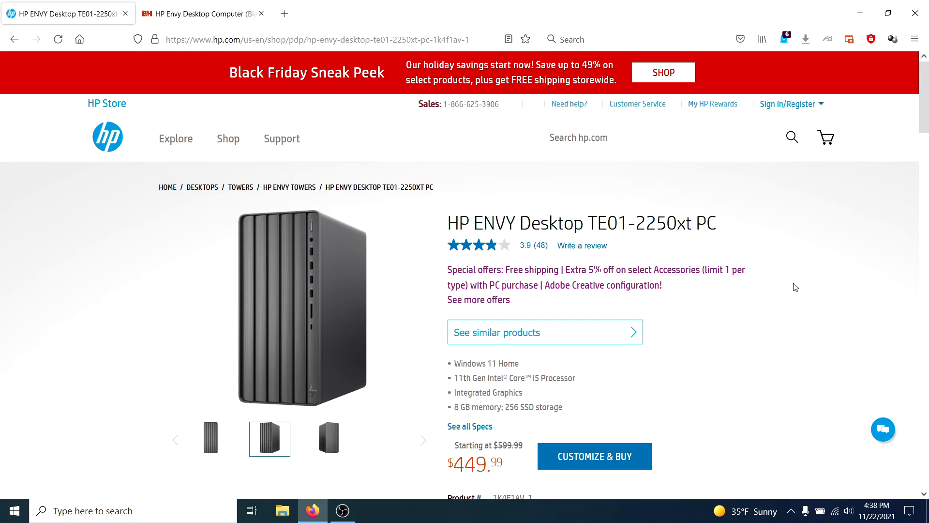
mouse_move(730, 325)
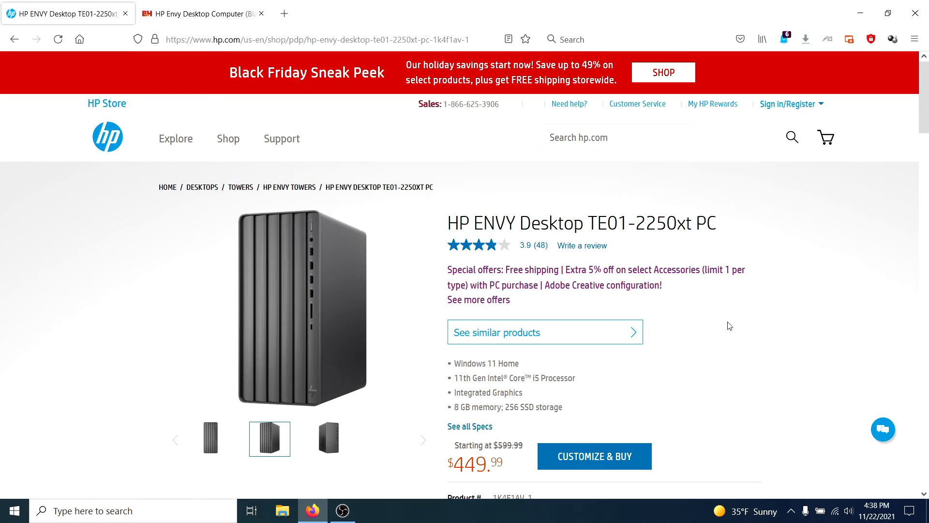
mouse_move(777, 340)
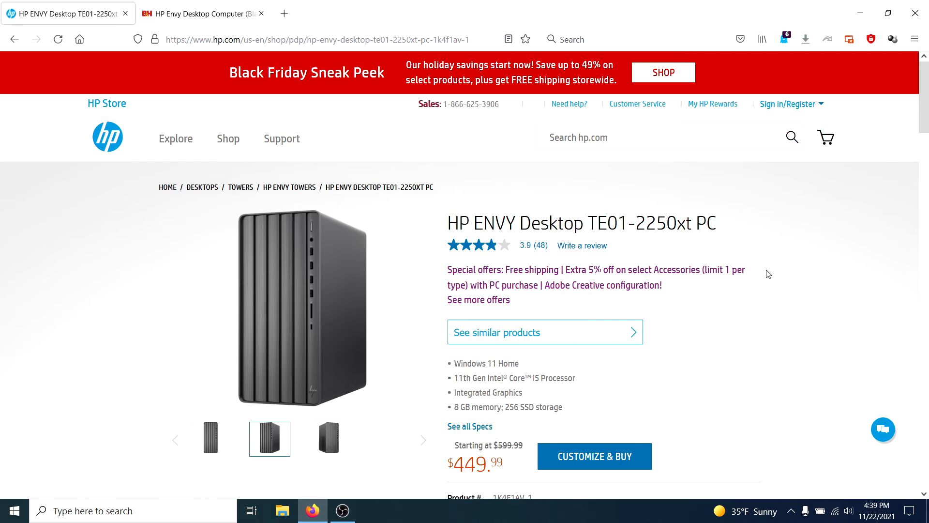
mouse_move(828, 254)
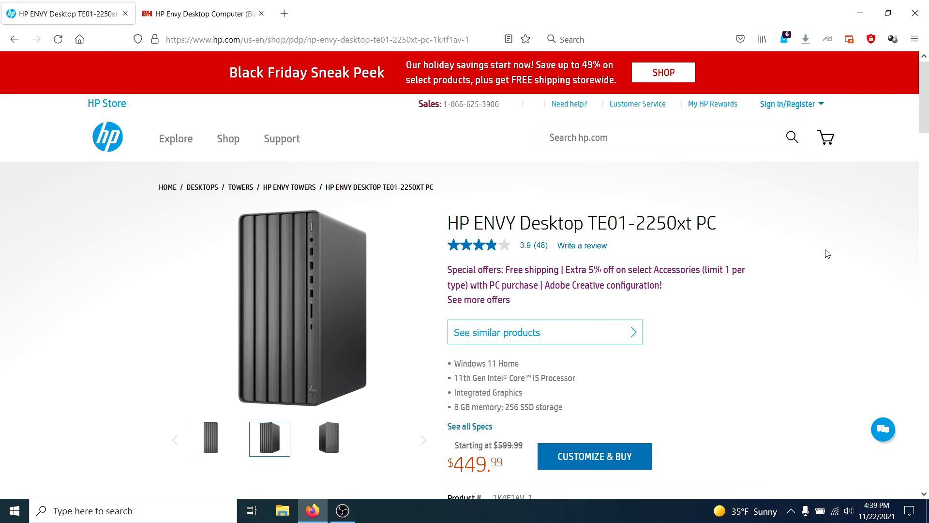
mouse_move(809, 344)
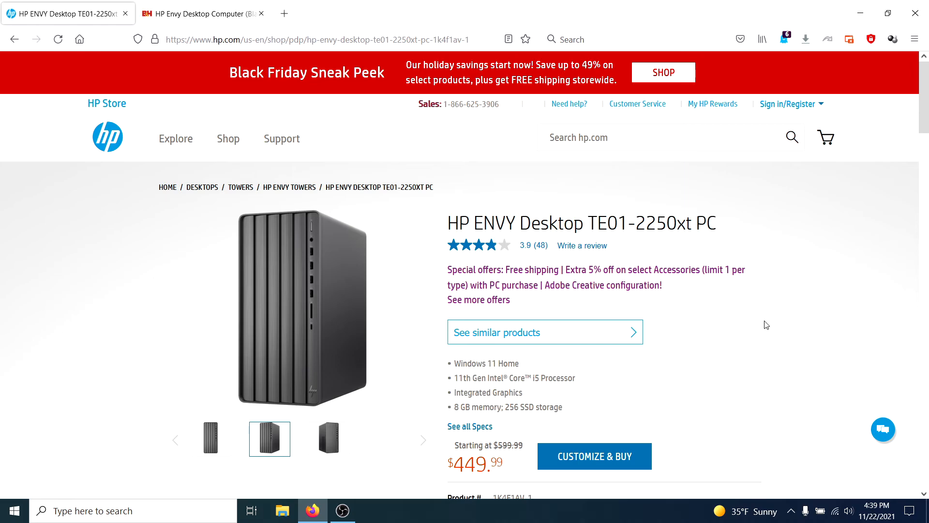
mouse_move(764, 349)
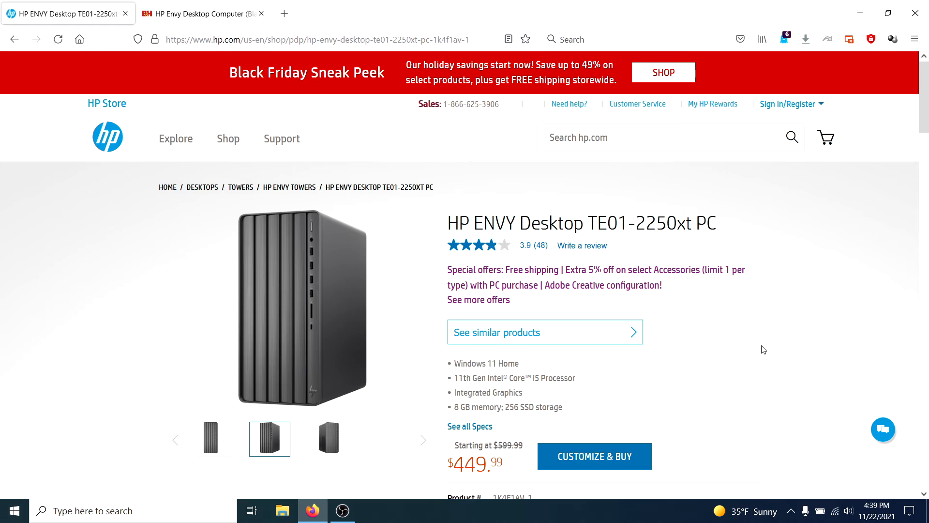
mouse_move(743, 360)
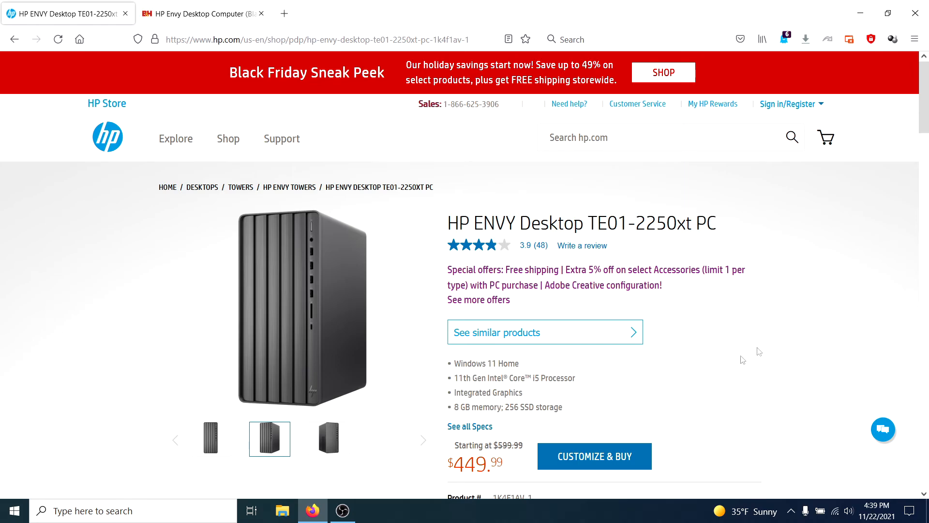
mouse_move(752, 325)
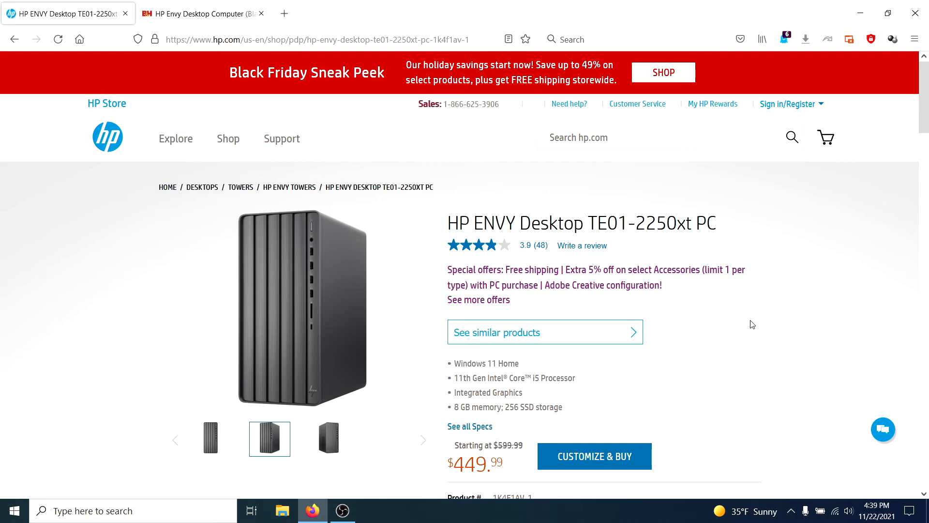
mouse_move(701, 325)
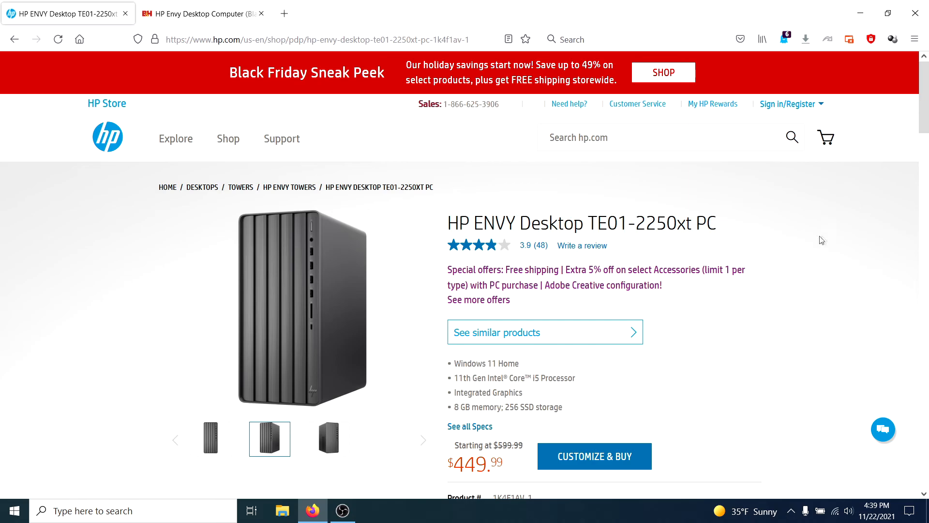
mouse_move(838, 241)
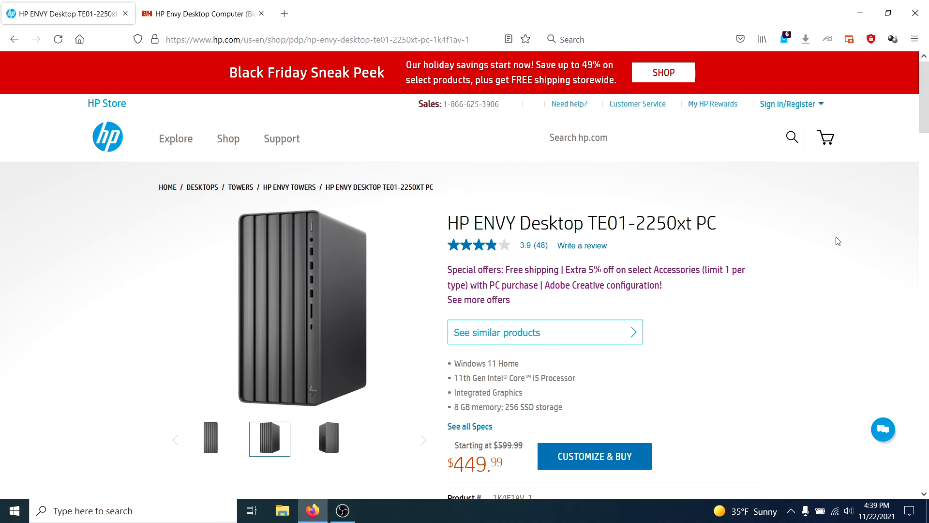